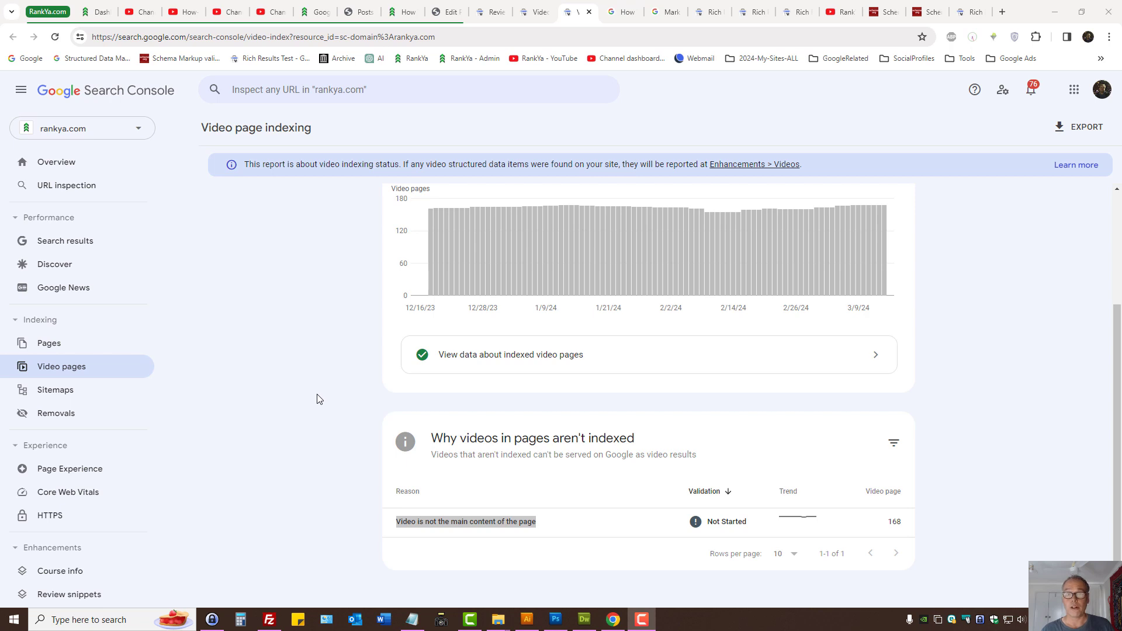
mouse_move(428, 528)
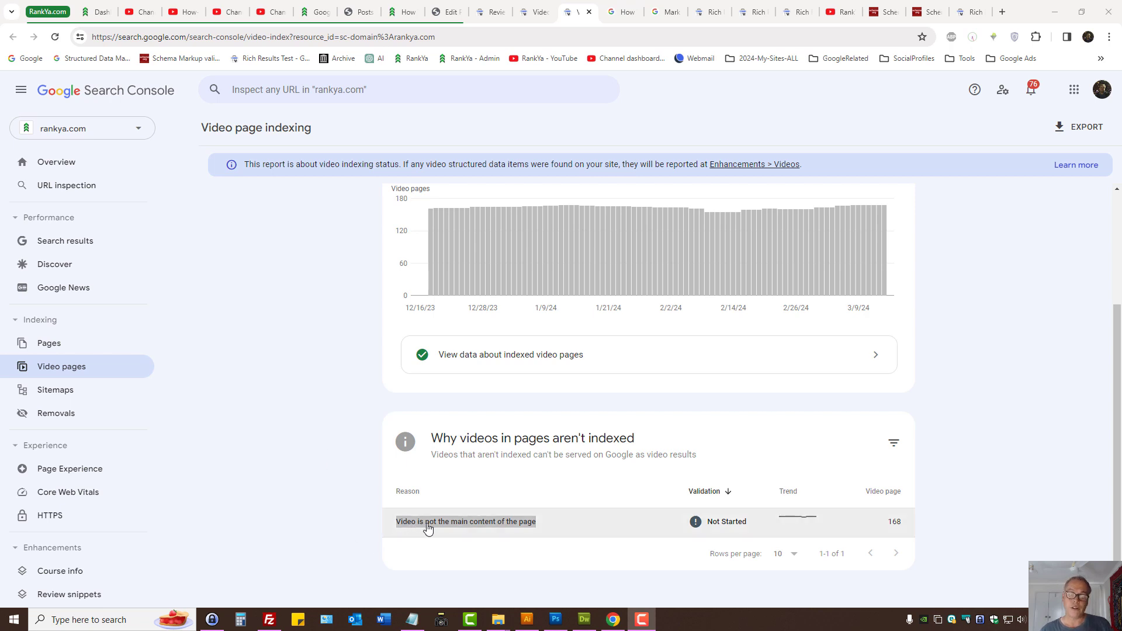
mouse_move(543, 529)
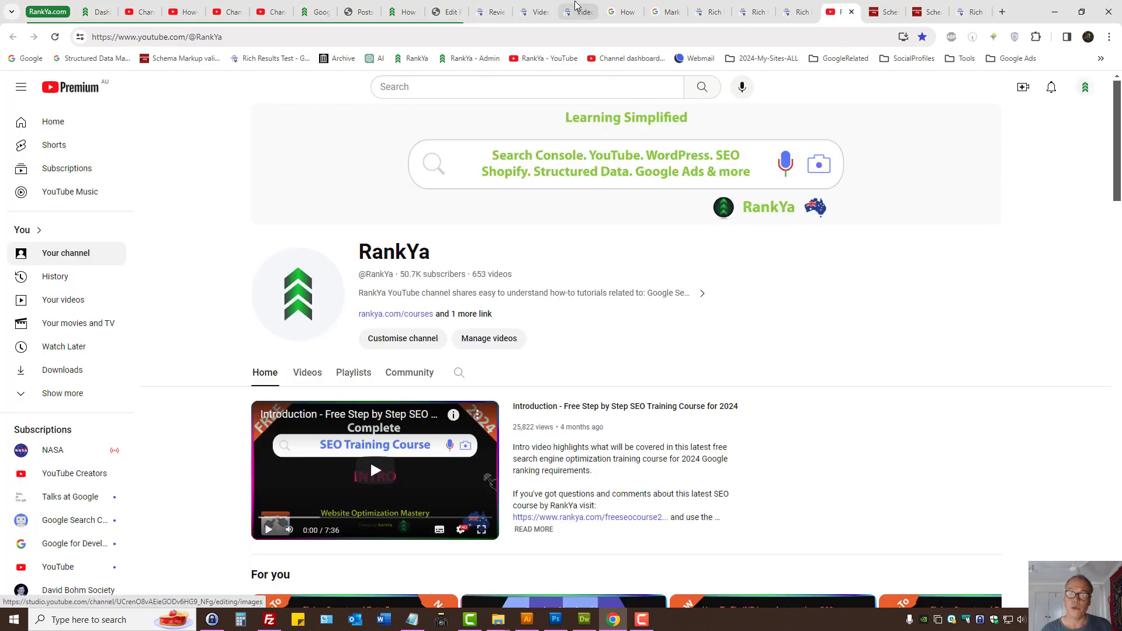
- Compare the video indexing report with the YouTube embeds article, ending on the article
click(578, 11)
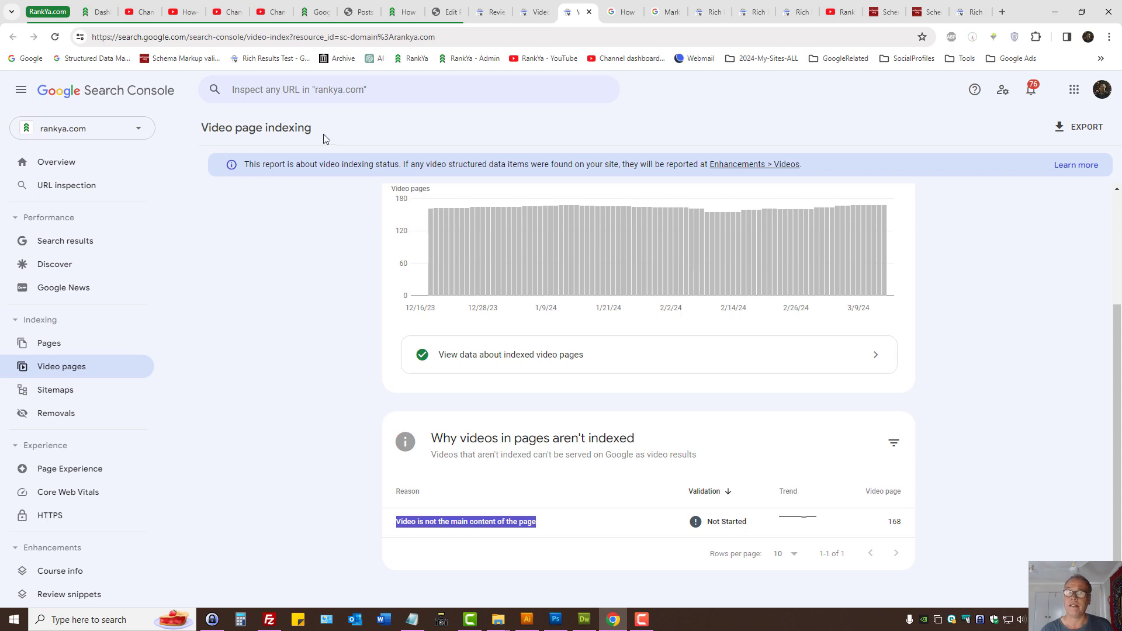
mouse_move(290, 310)
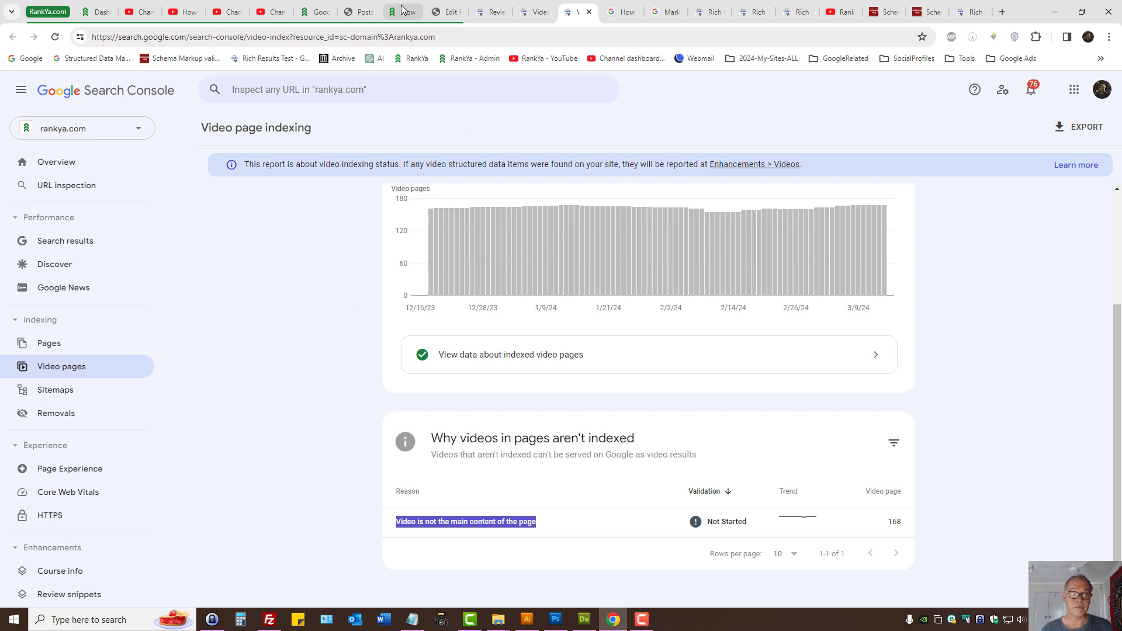
click(402, 11)
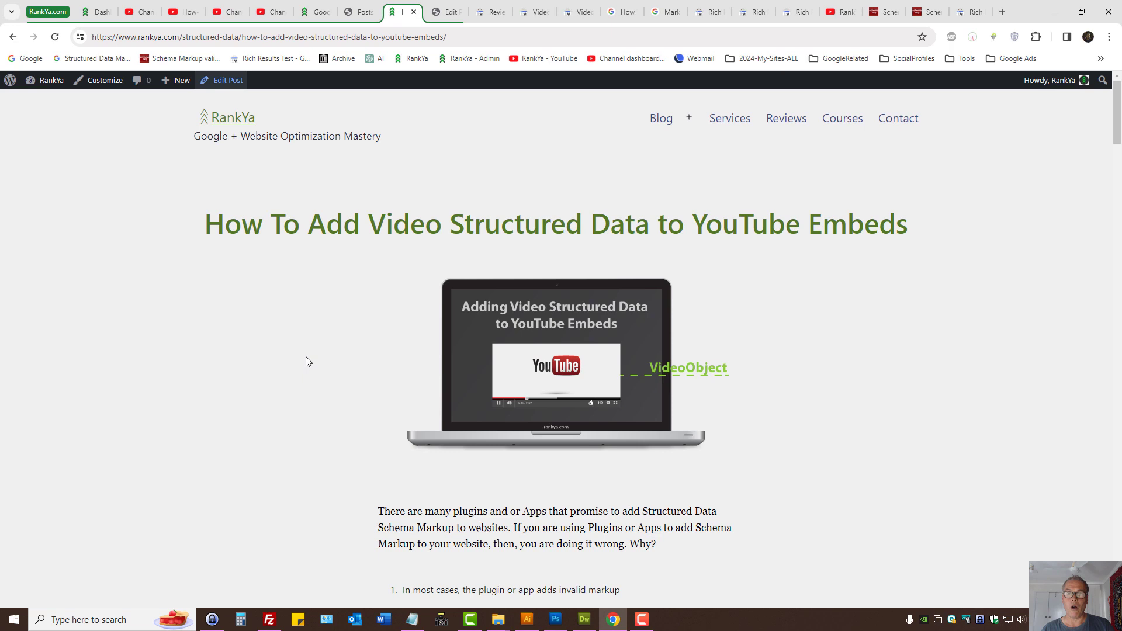
mouse_move(536, 10)
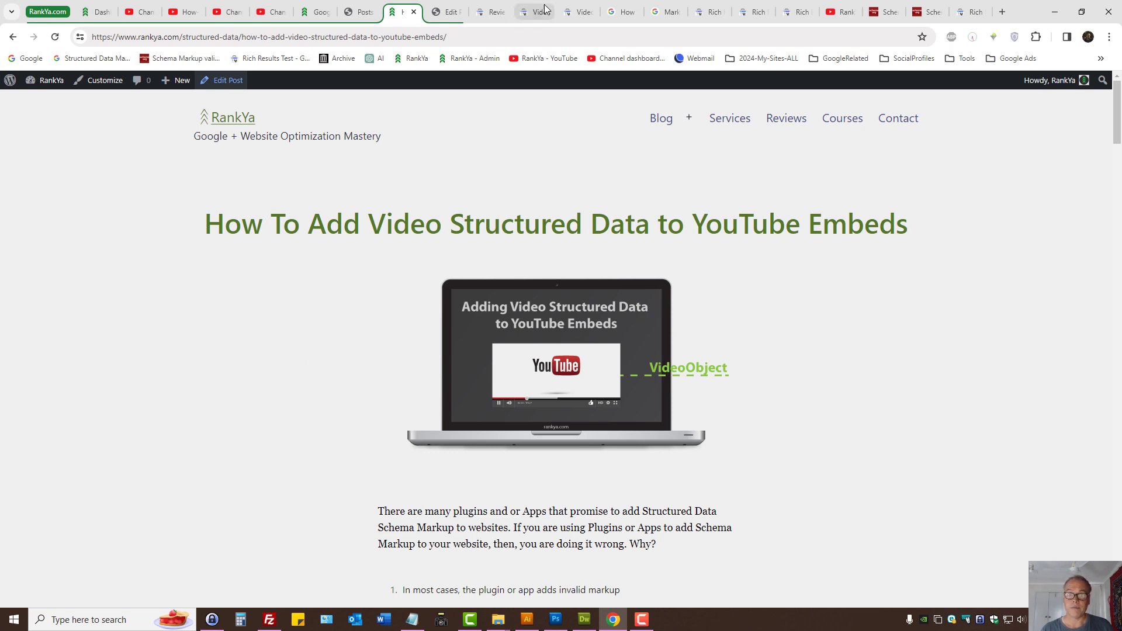
click(578, 12)
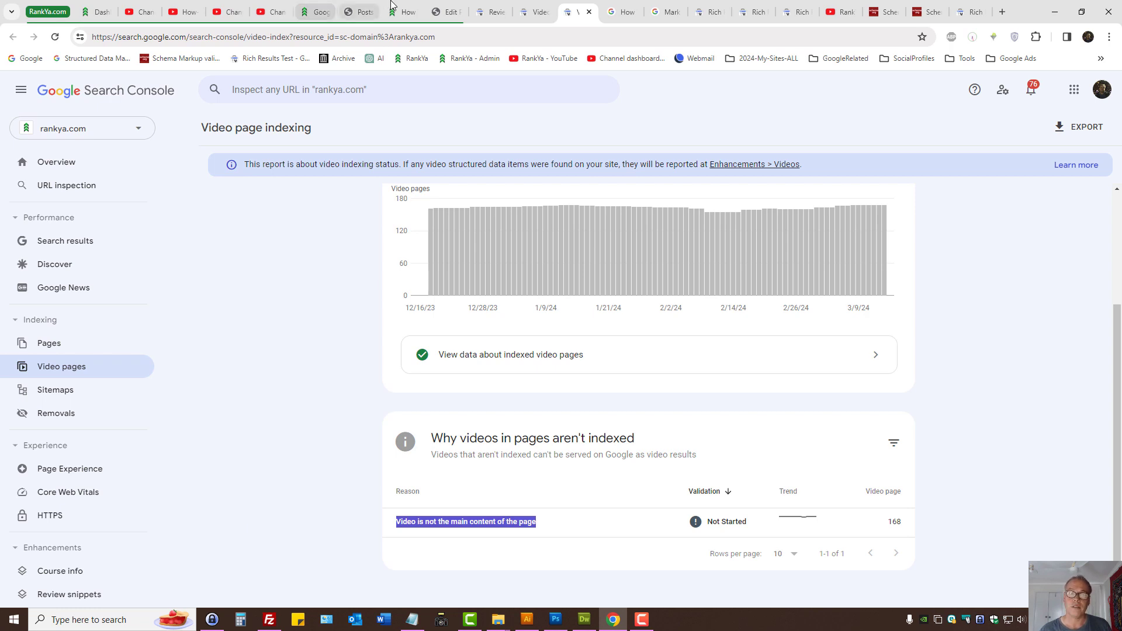
click(401, 12)
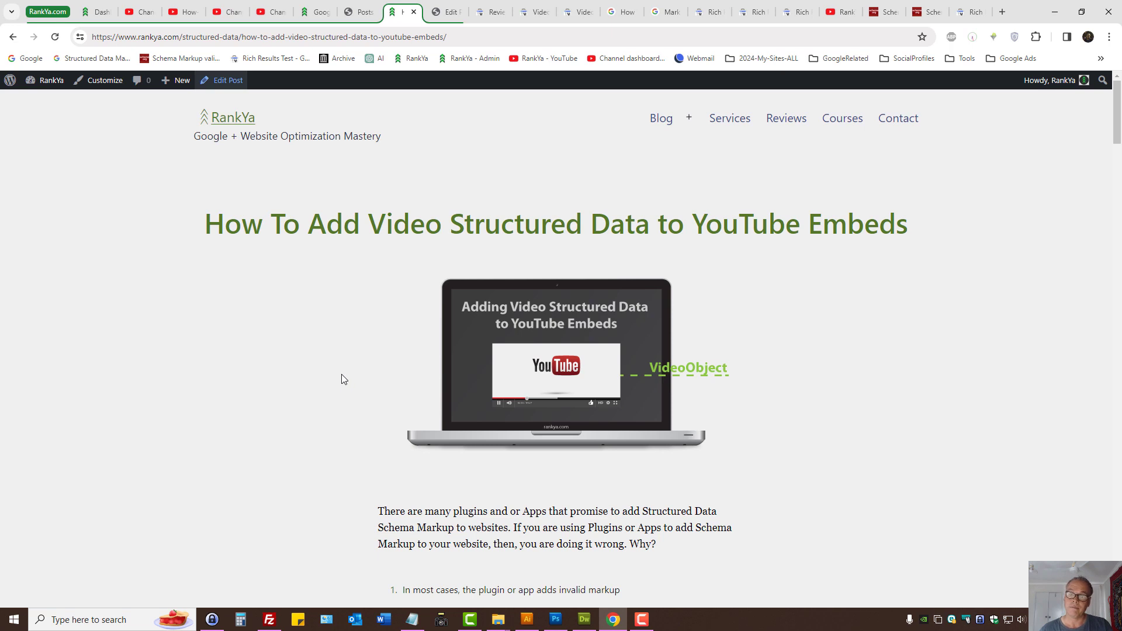
mouse_move(497, 213)
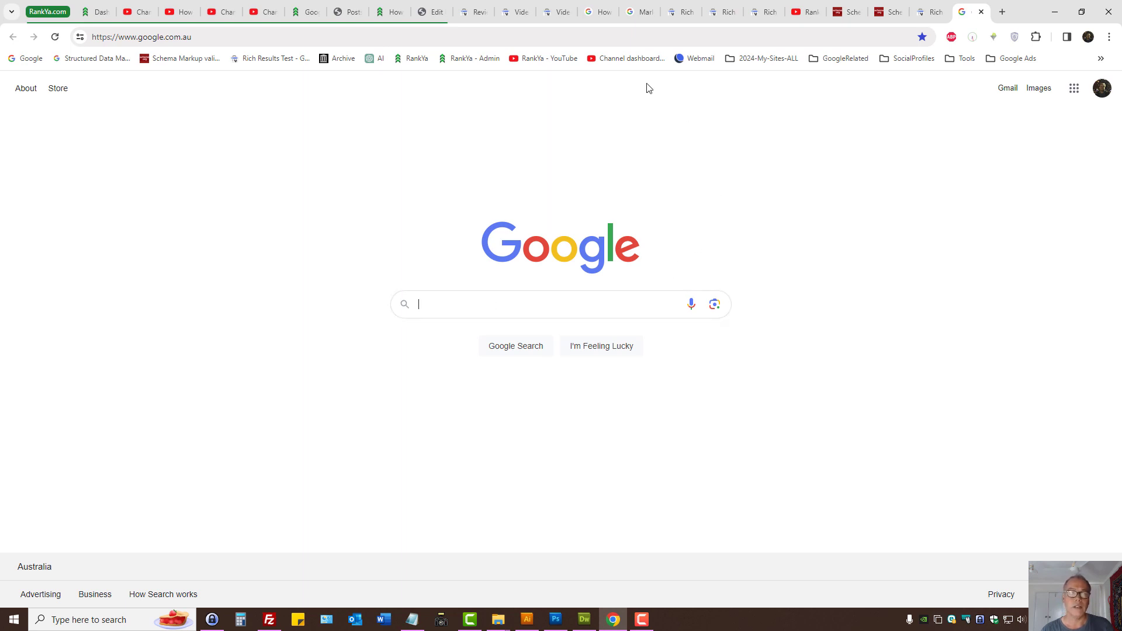
mouse_move(542, 59)
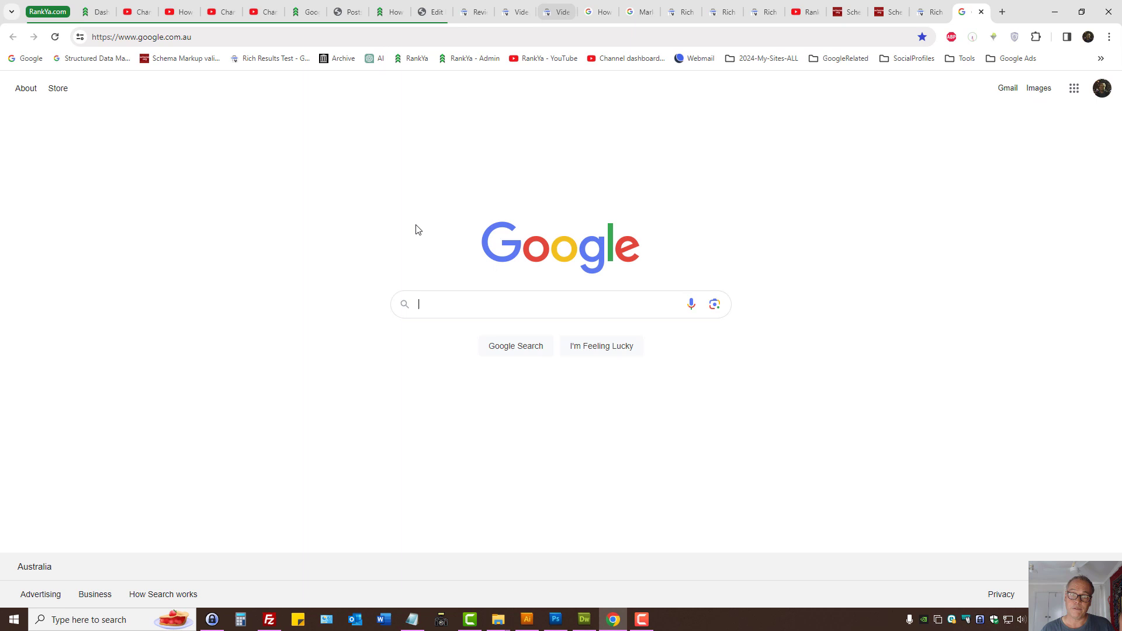
mouse_move(557, 13)
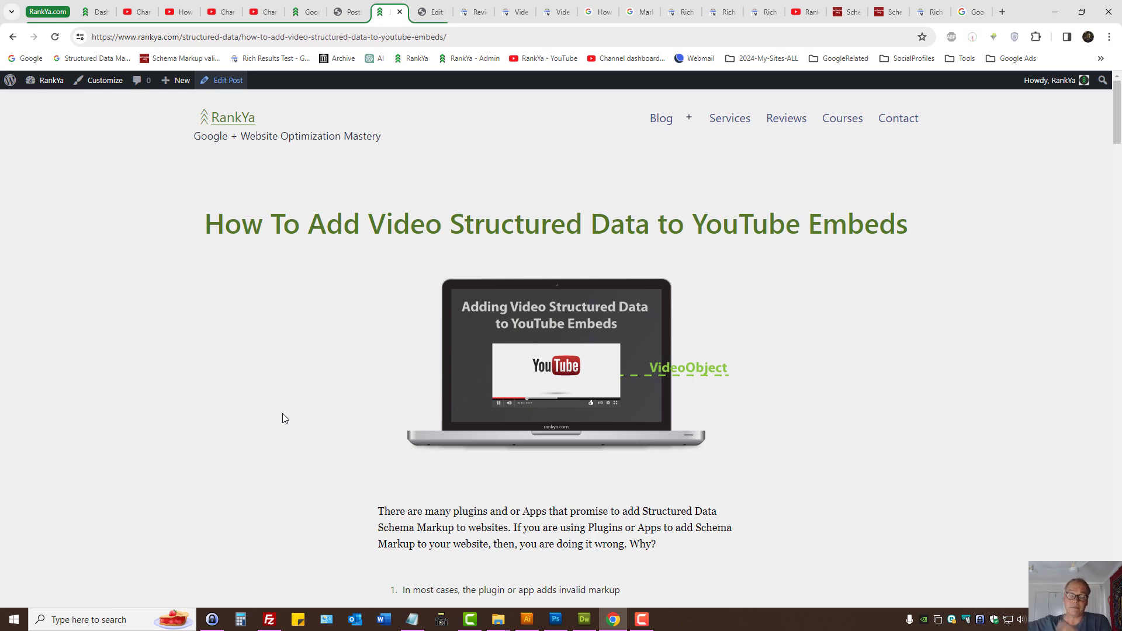
mouse_move(506, 252)
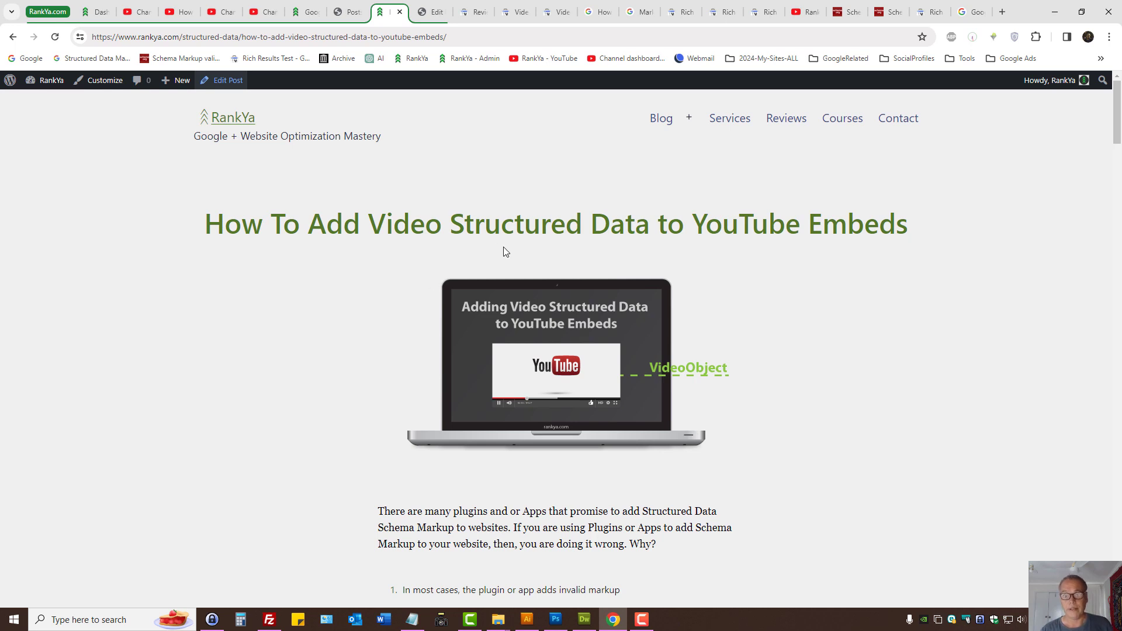
mouse_move(535, 212)
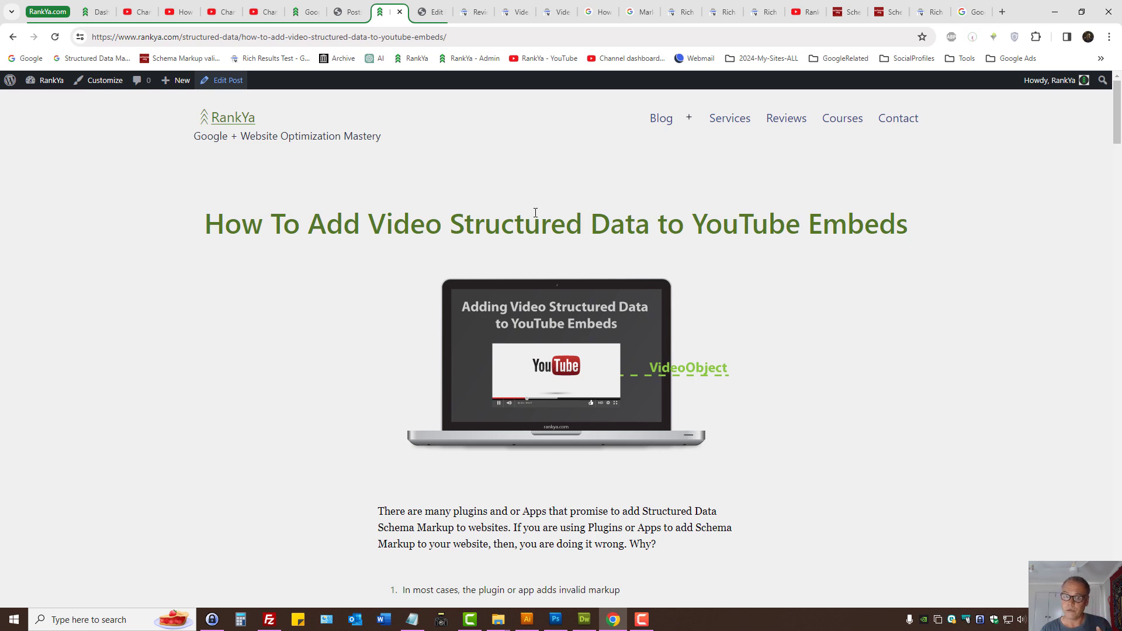
mouse_move(530, 228)
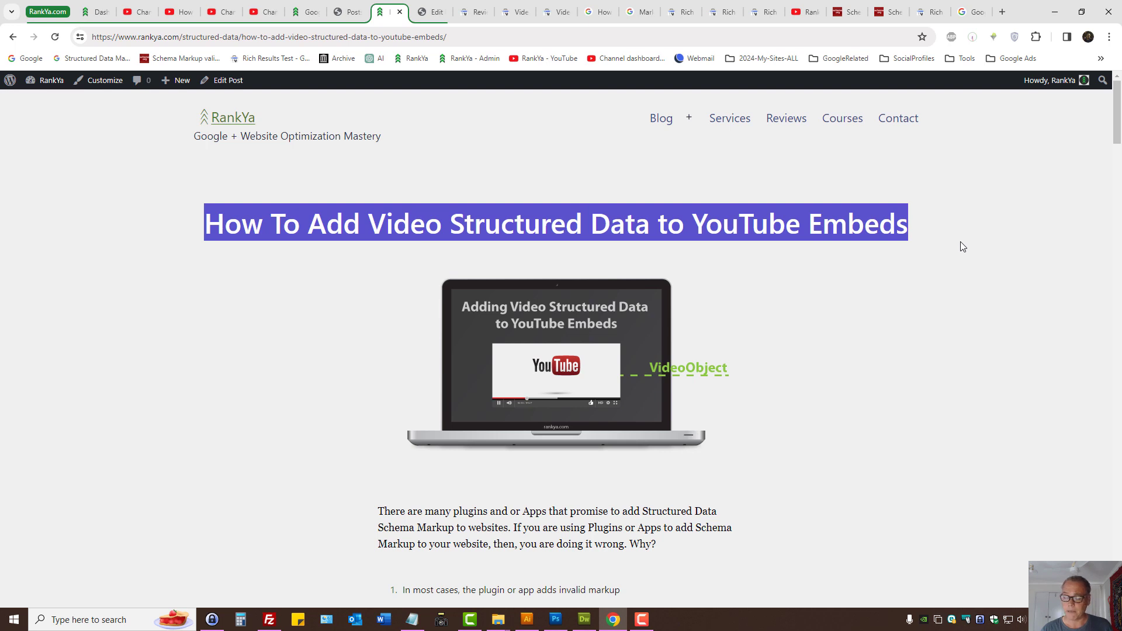
mouse_move(931, 251)
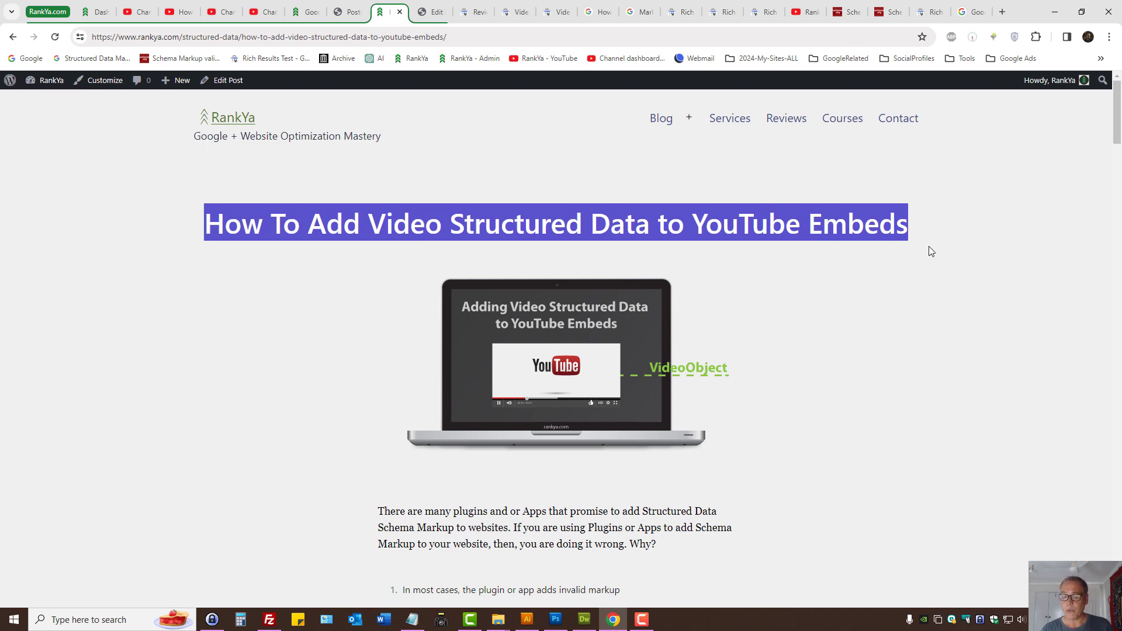
- Visit the RankYa YouTube channel, return to the article, then reopen the video indexing report
click(573, 197)
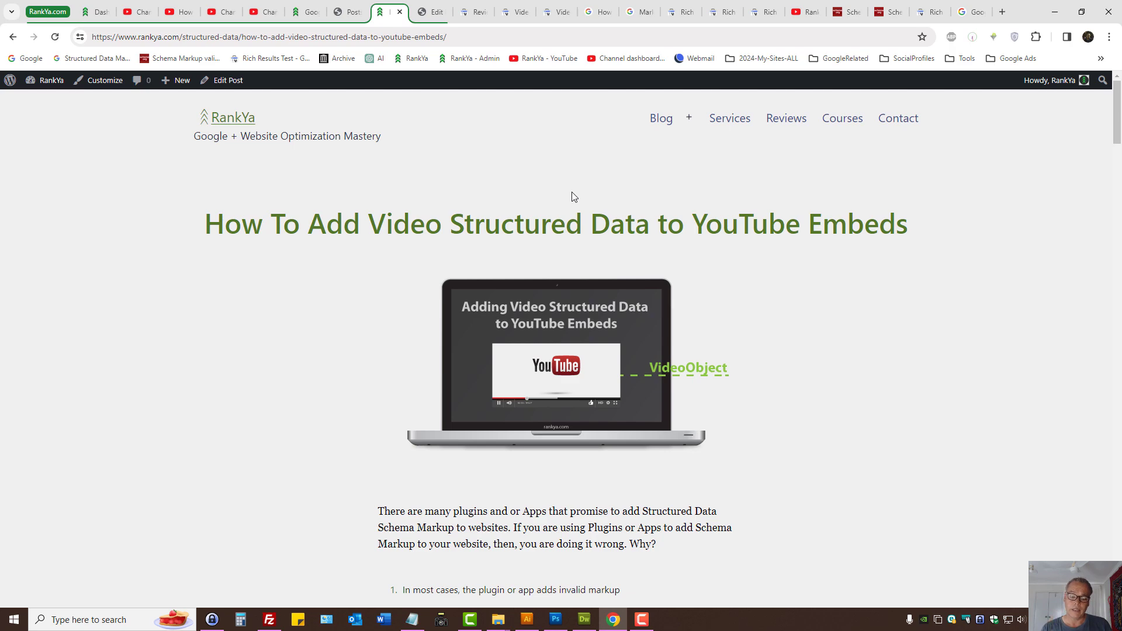
click(265, 37)
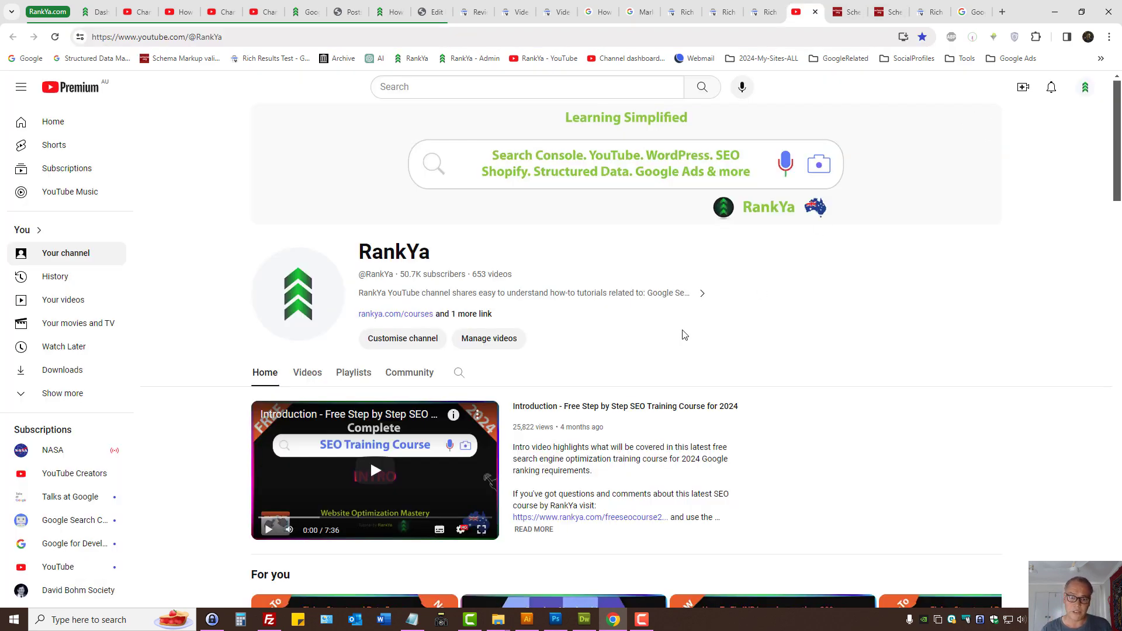
click(388, 12)
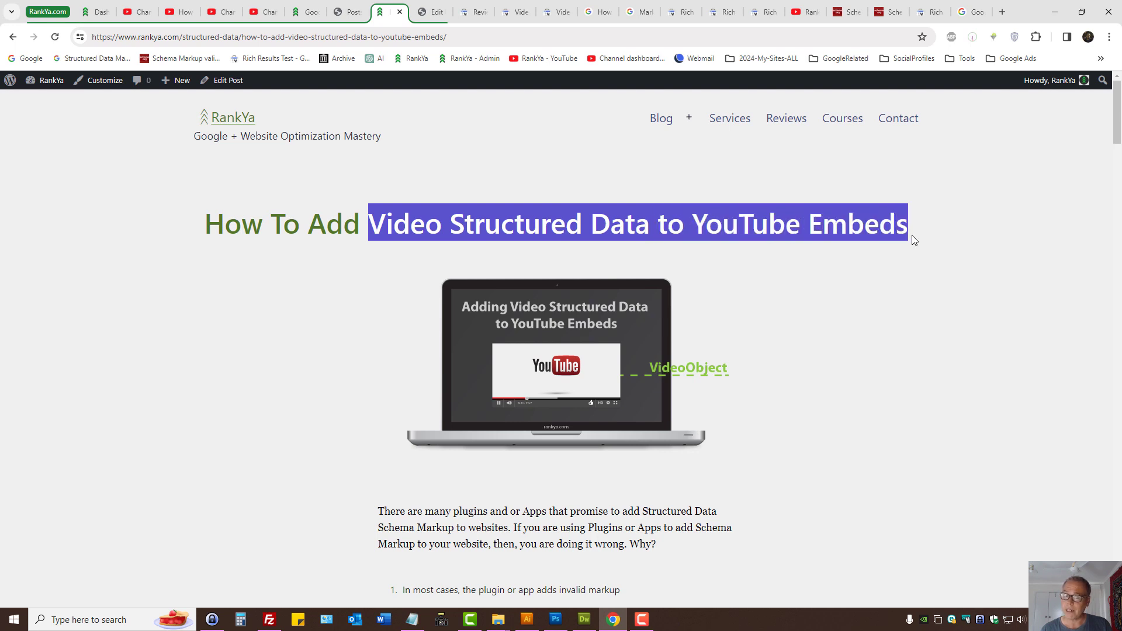
mouse_move(856, 267)
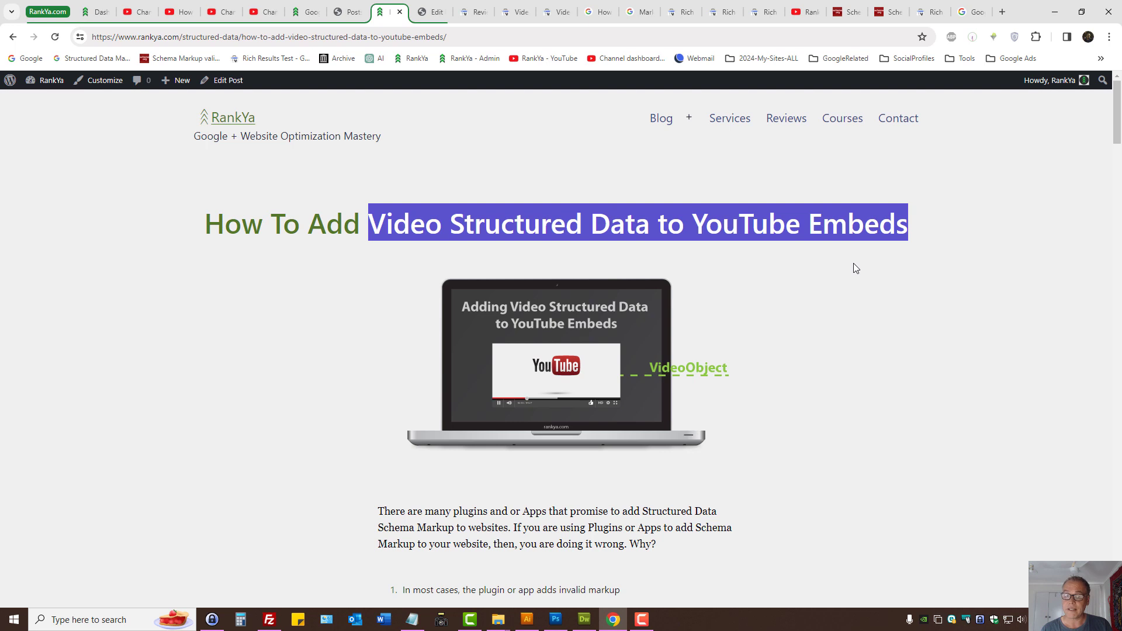
click(842, 268)
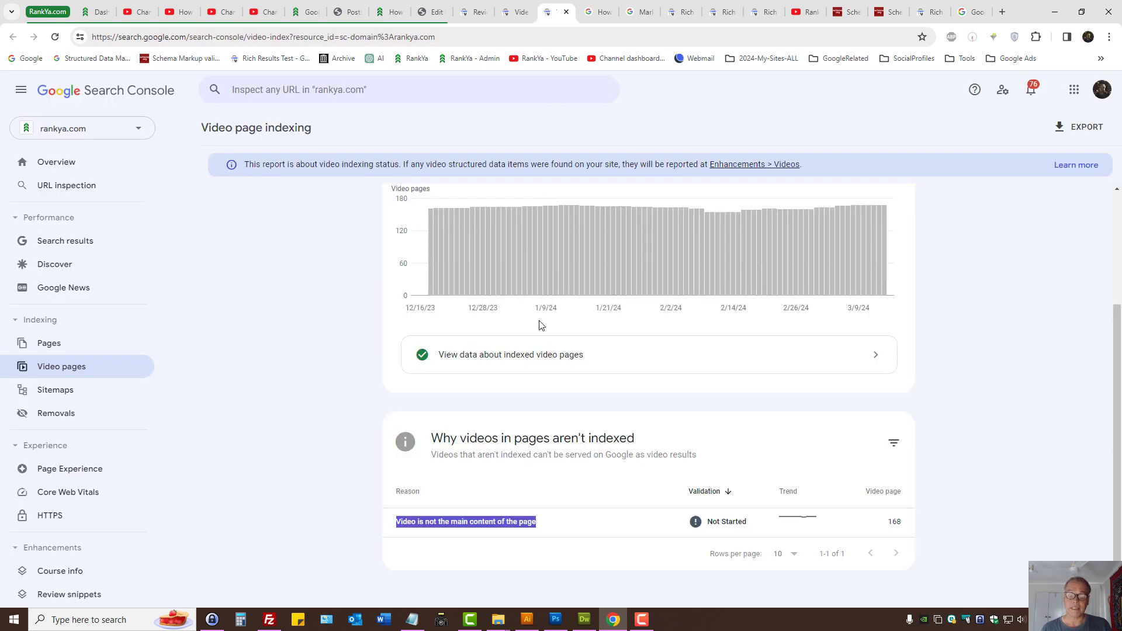
mouse_move(449, 525)
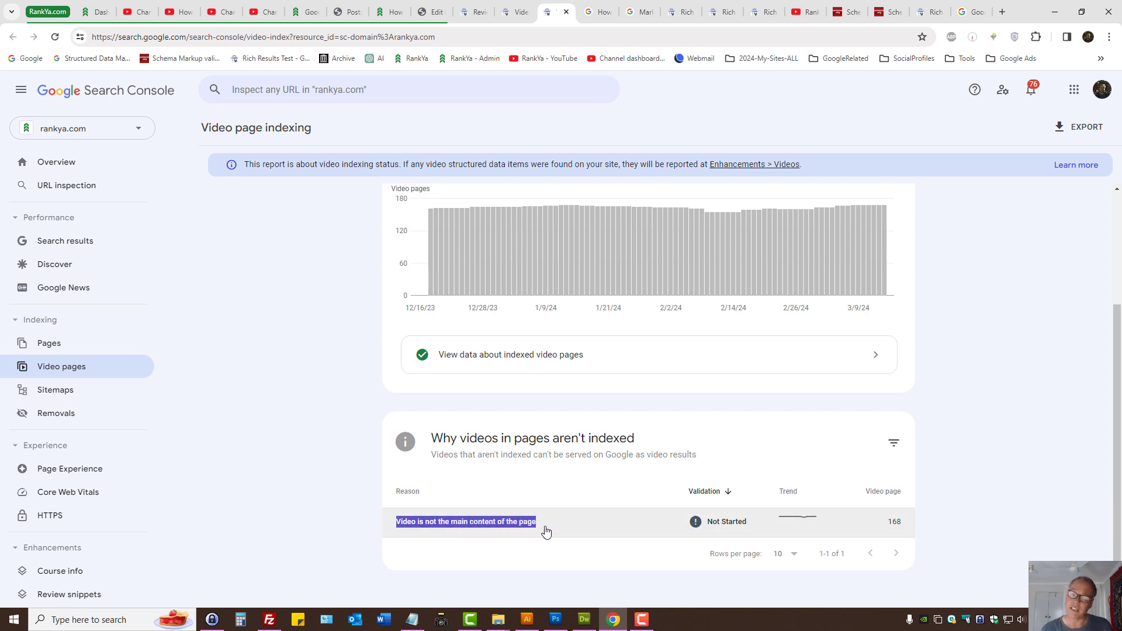
- Show the Videos enhancement report with 0 invalid and 121 valid items
scroll(up, 3)
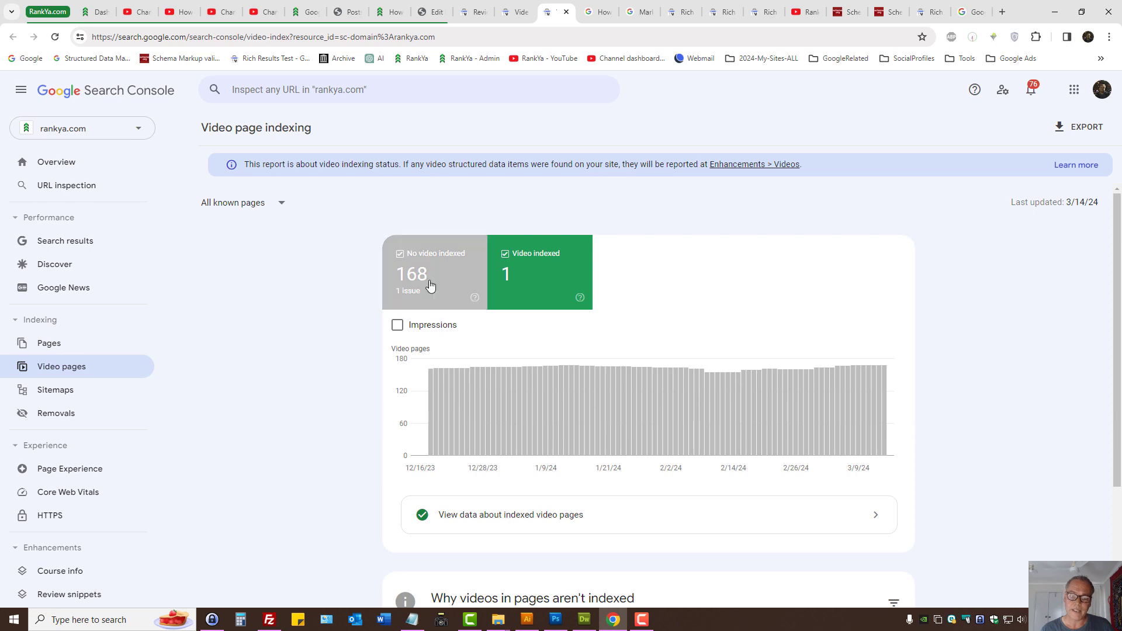
click(794, 12)
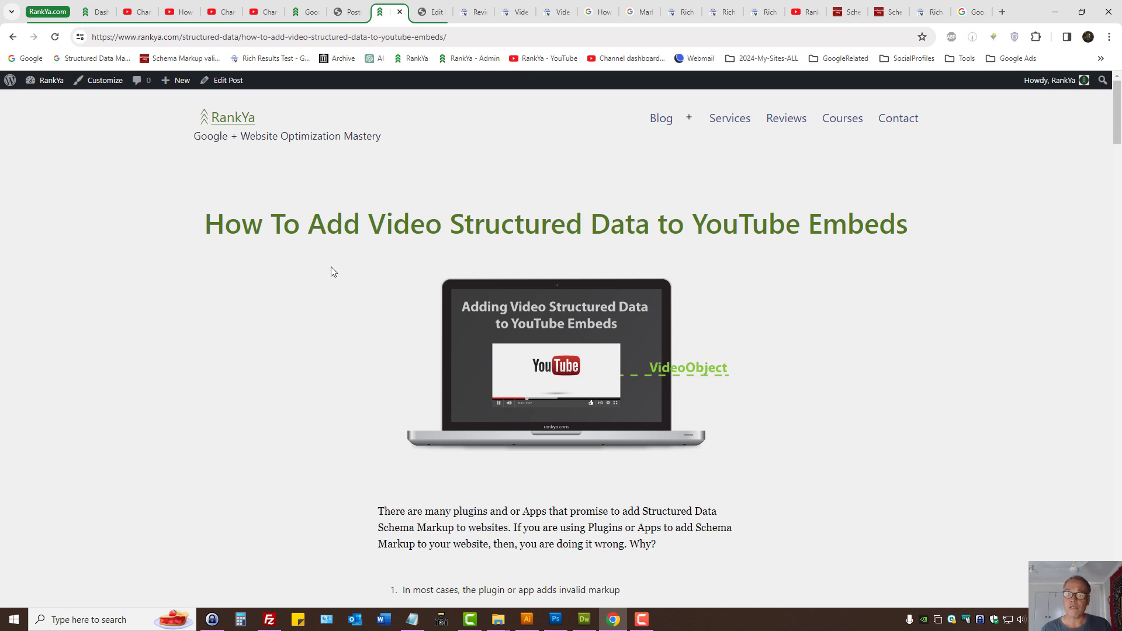
click(516, 12)
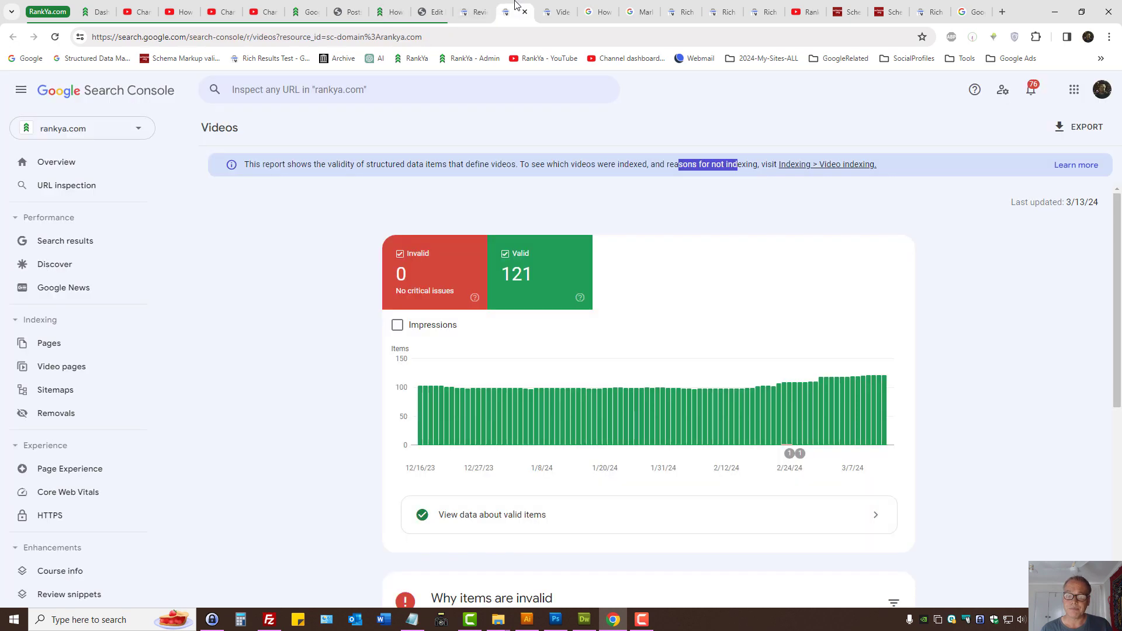
- Revisit the video indexing report and channel tab, scrolling back to the report's top
click(62, 366)
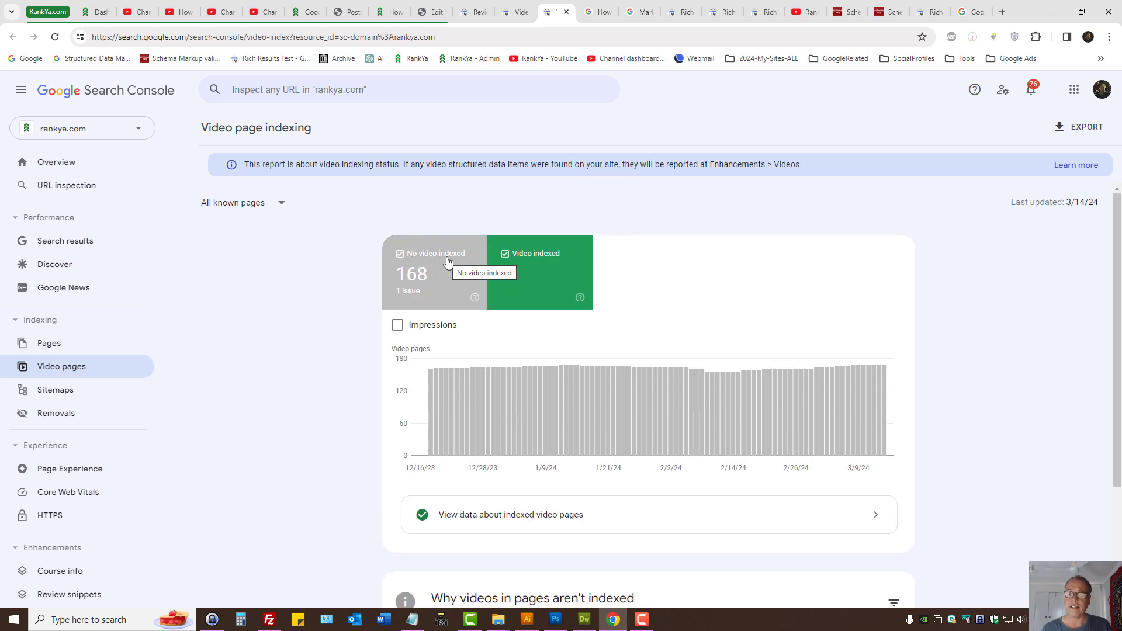
mouse_move(614, 255)
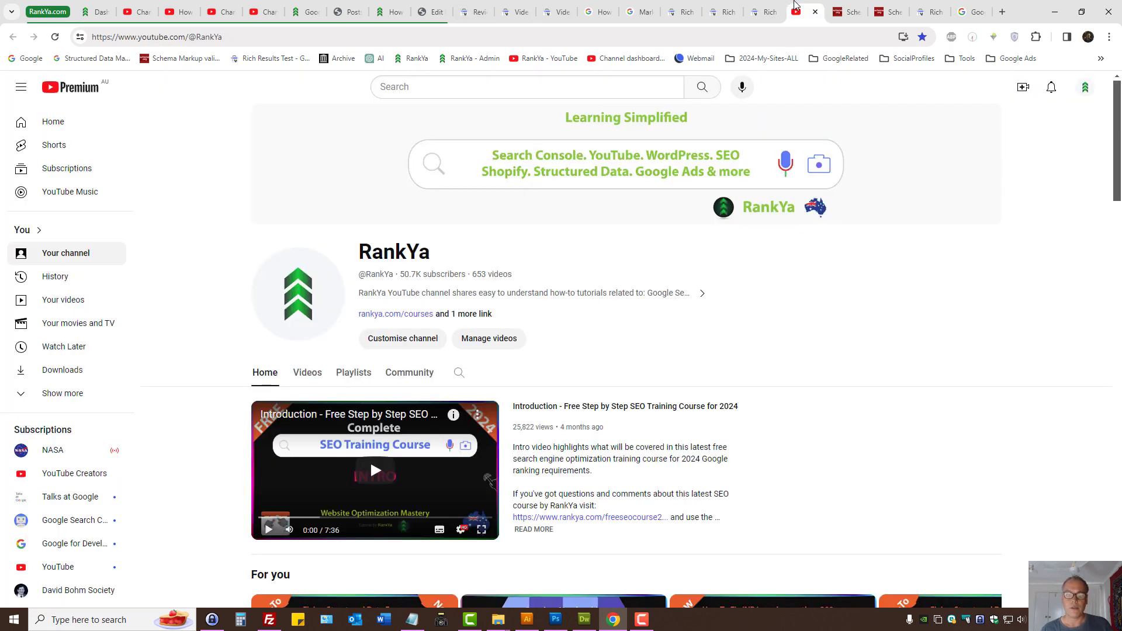
mouse_move(719, 323)
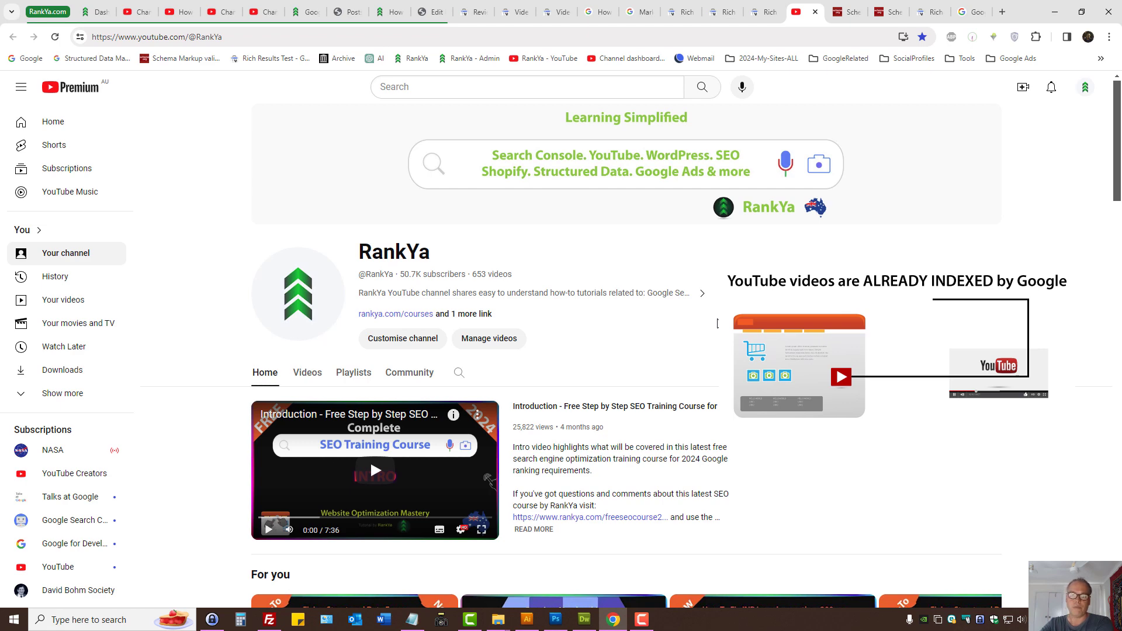
mouse_move(678, 320)
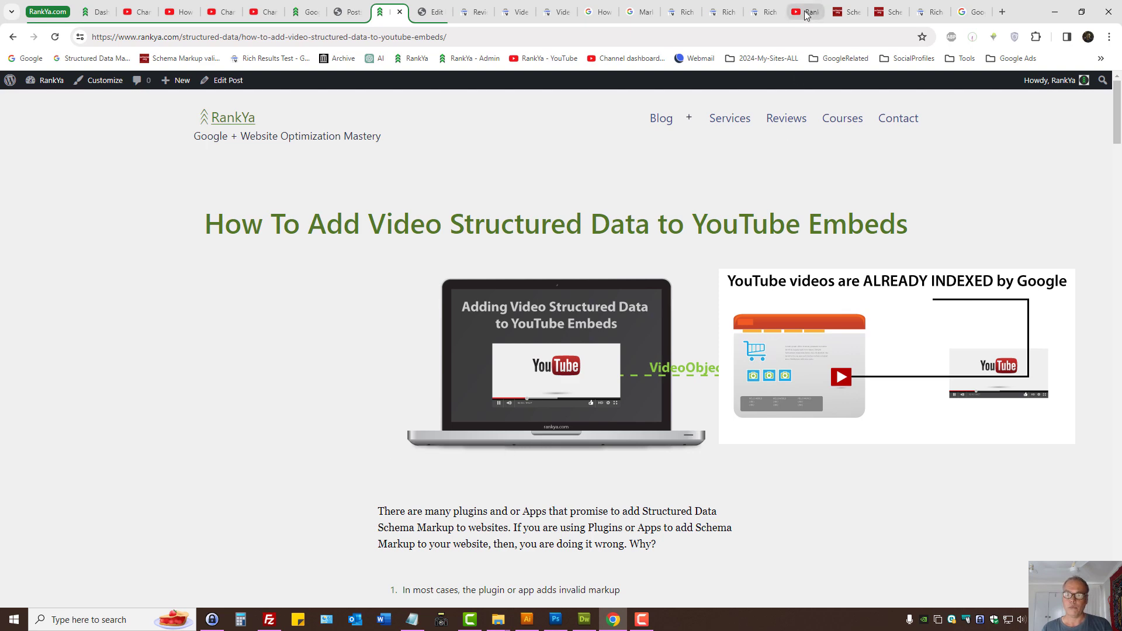
click(804, 12)
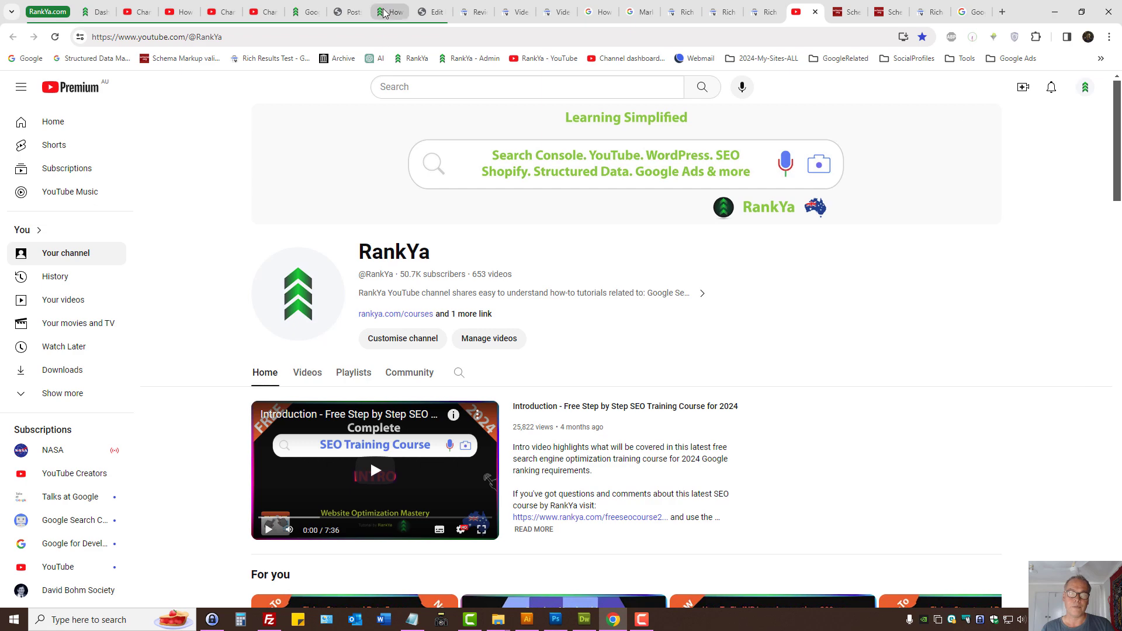
click(386, 12)
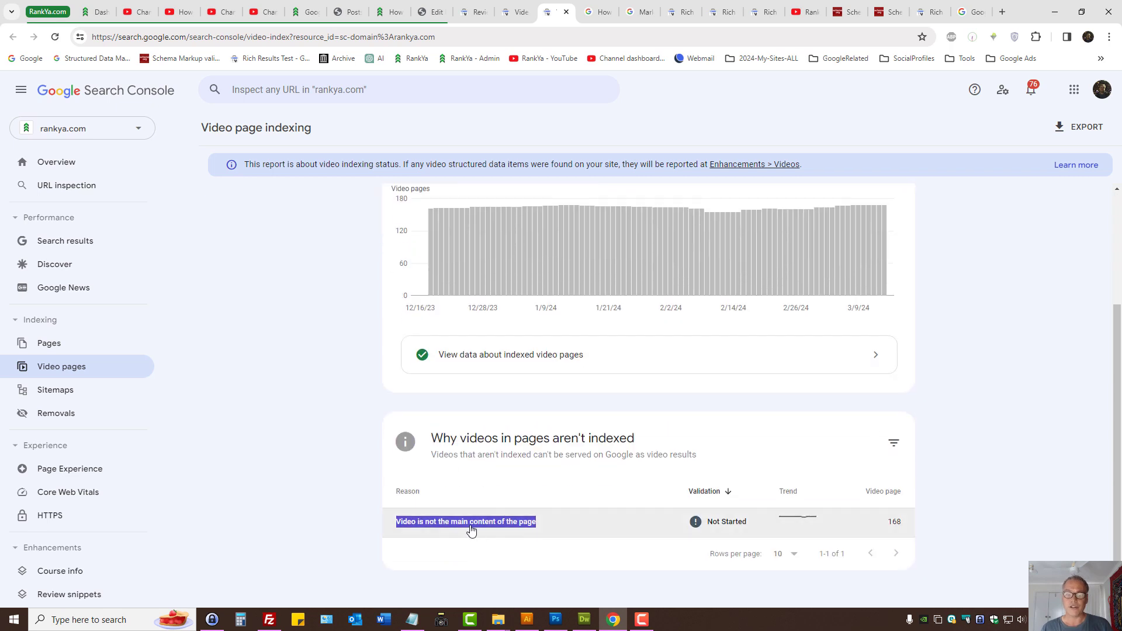
mouse_move(473, 526)
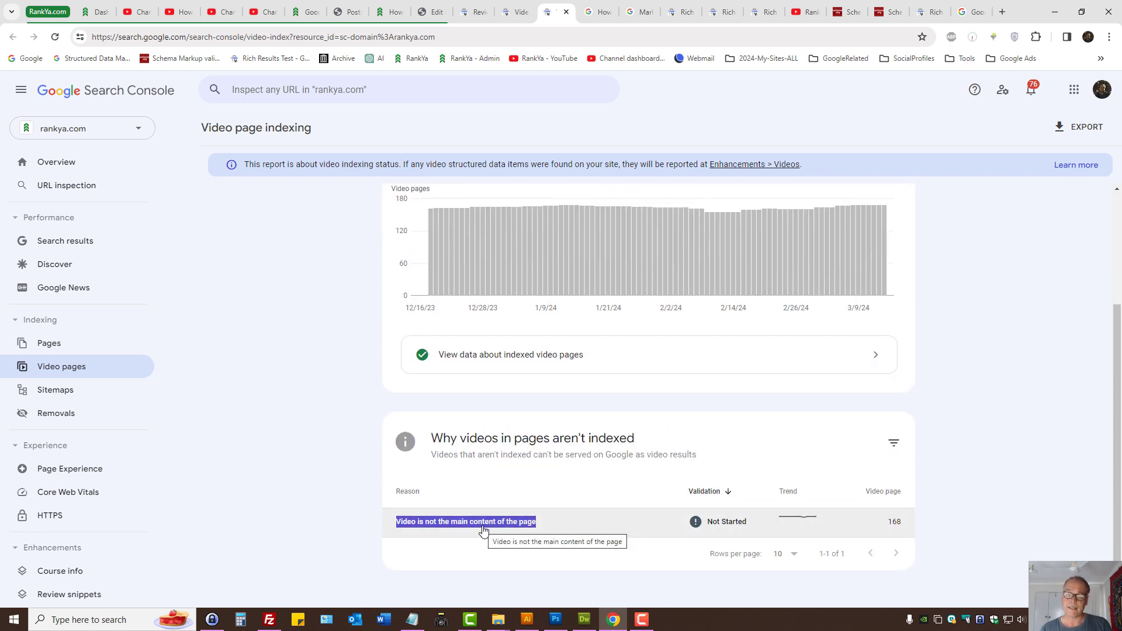
scroll(up, 3)
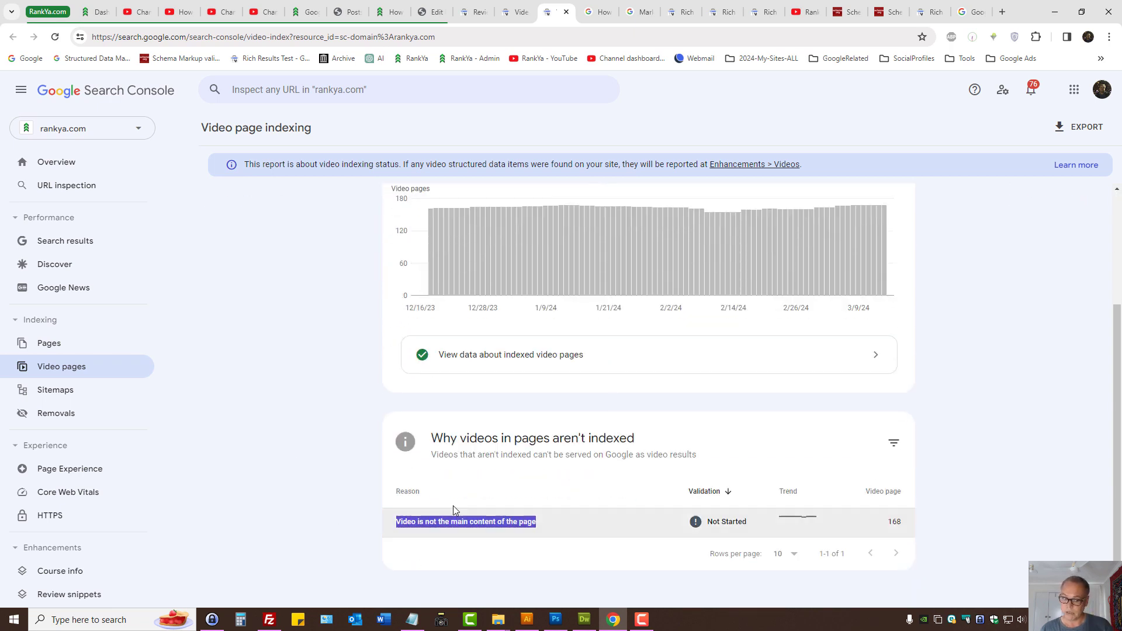
scroll(up, 3)
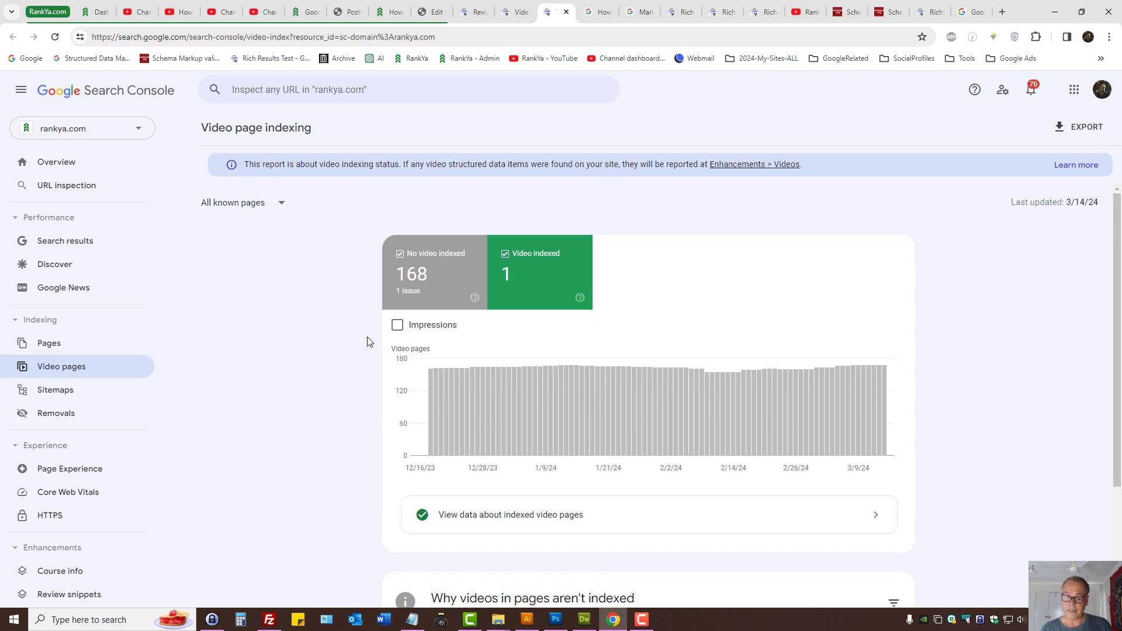
mouse_move(809, 6)
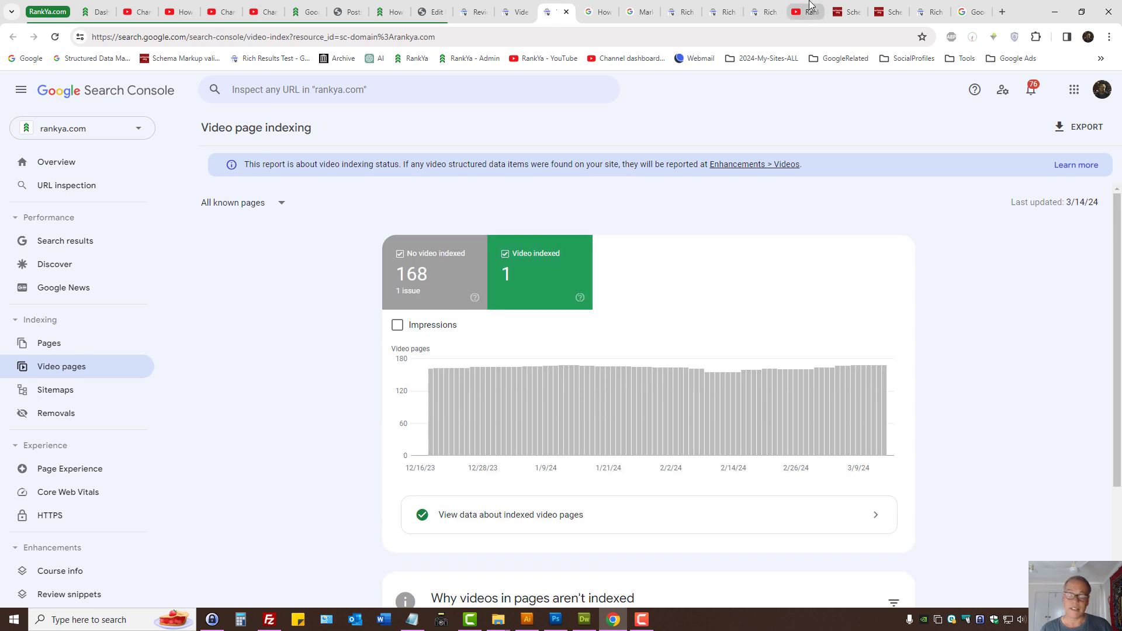
mouse_move(323, 236)
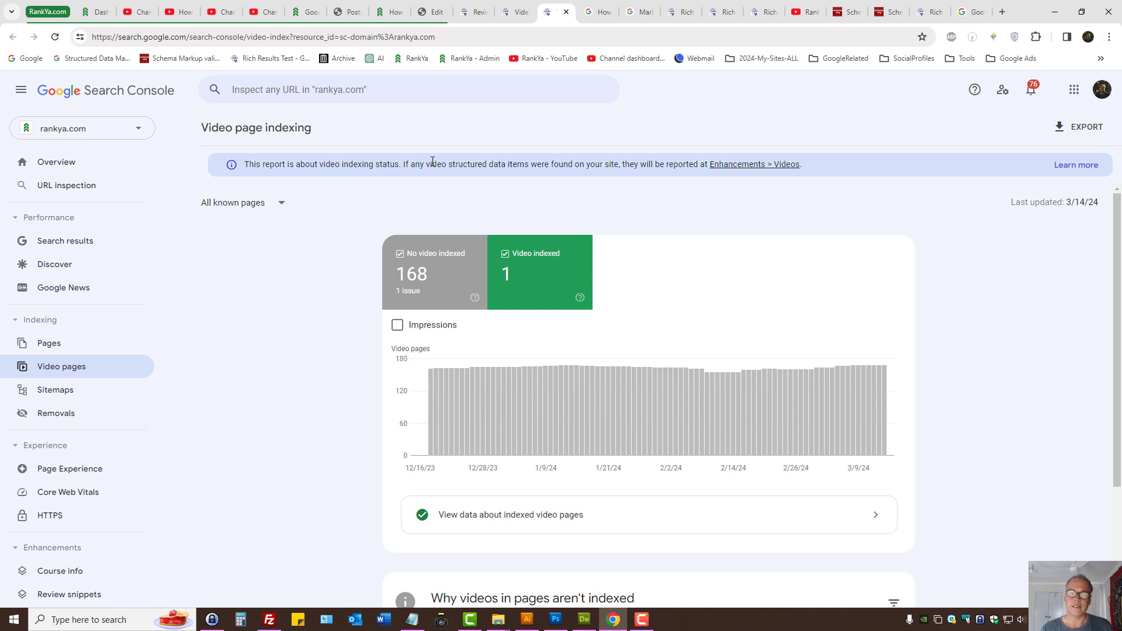
- Glance at the YouTube embeds article, then return to the video page indexing report
click(389, 12)
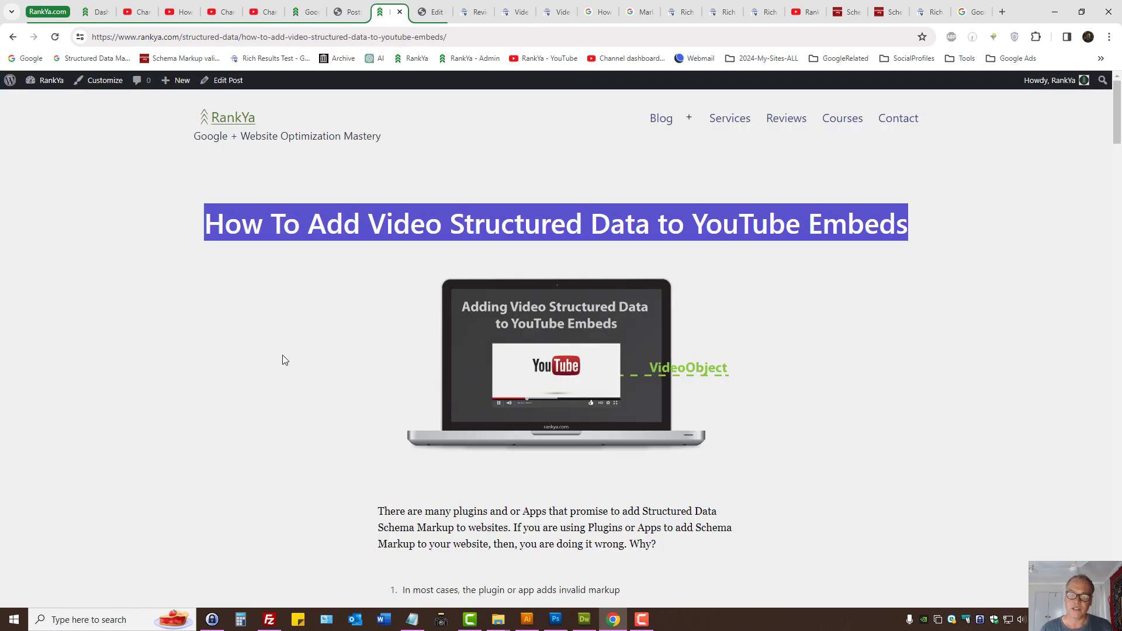
mouse_move(280, 359)
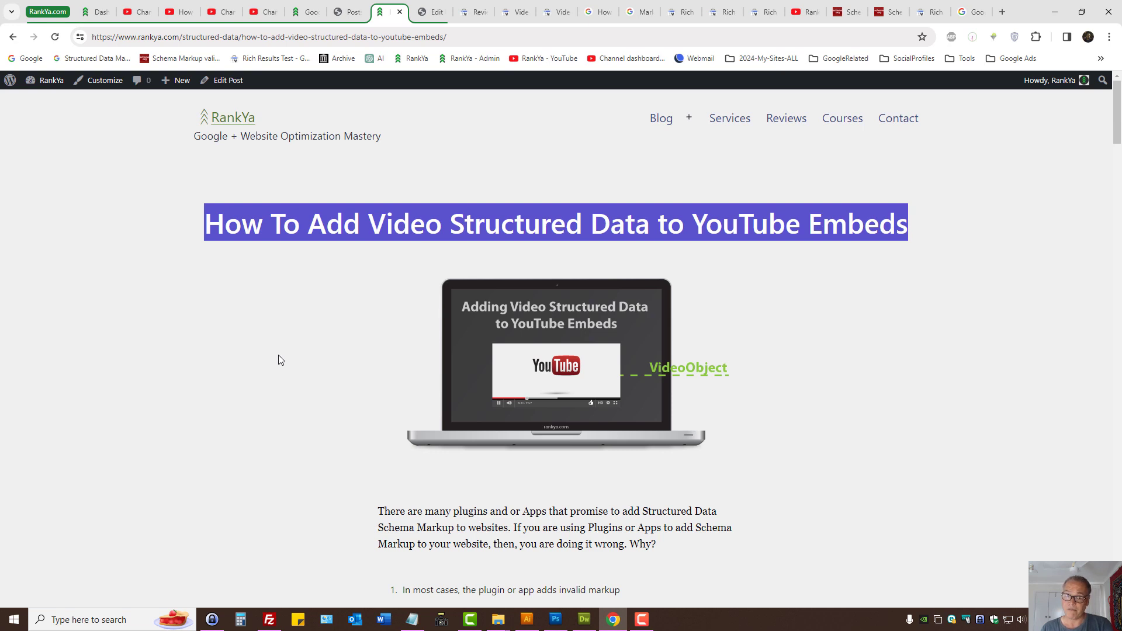
mouse_move(525, 339)
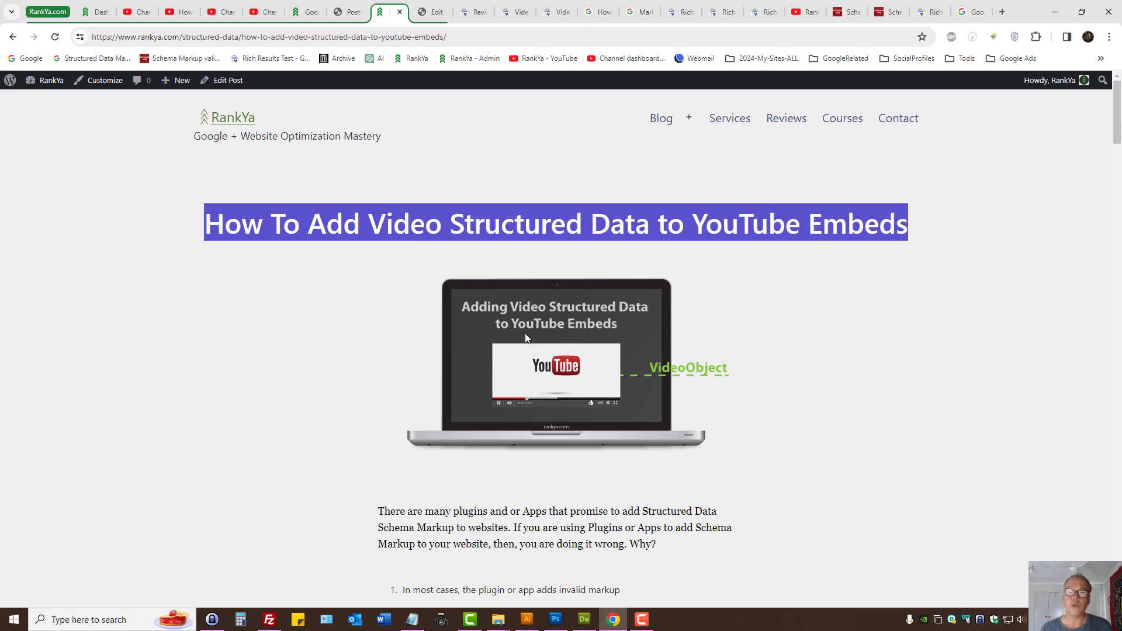
click(517, 12)
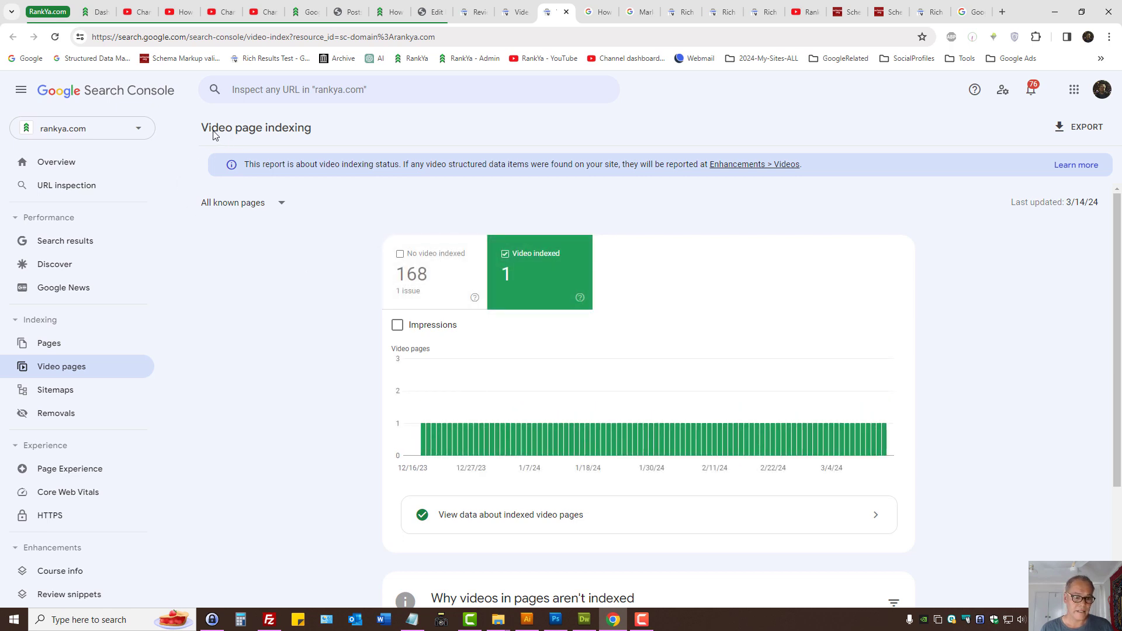
mouse_move(236, 461)
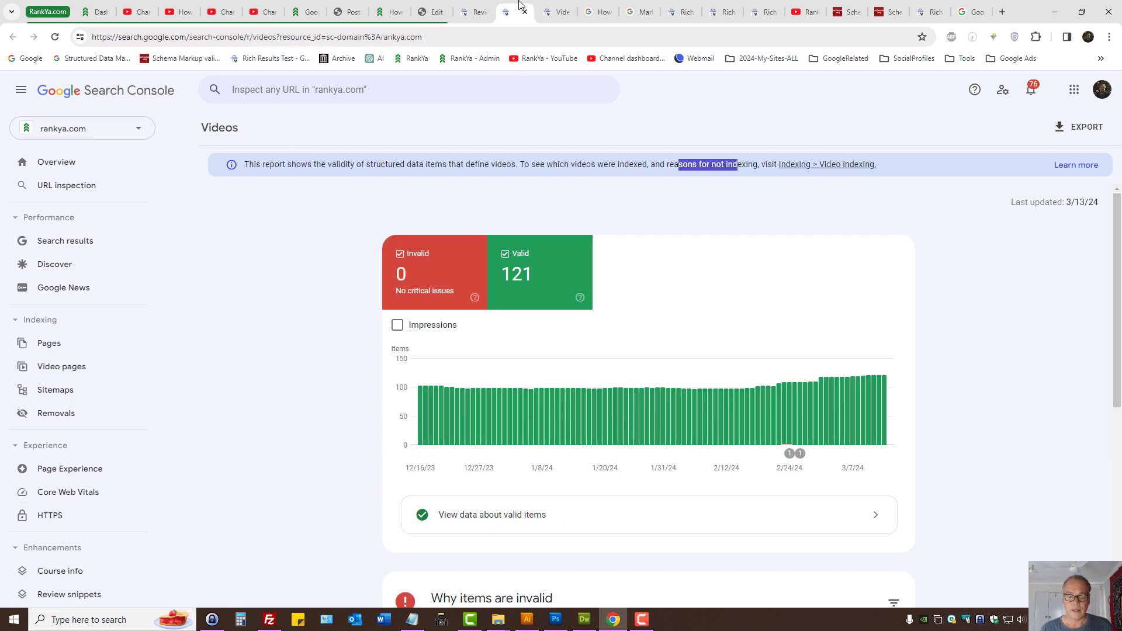
mouse_move(220, 127)
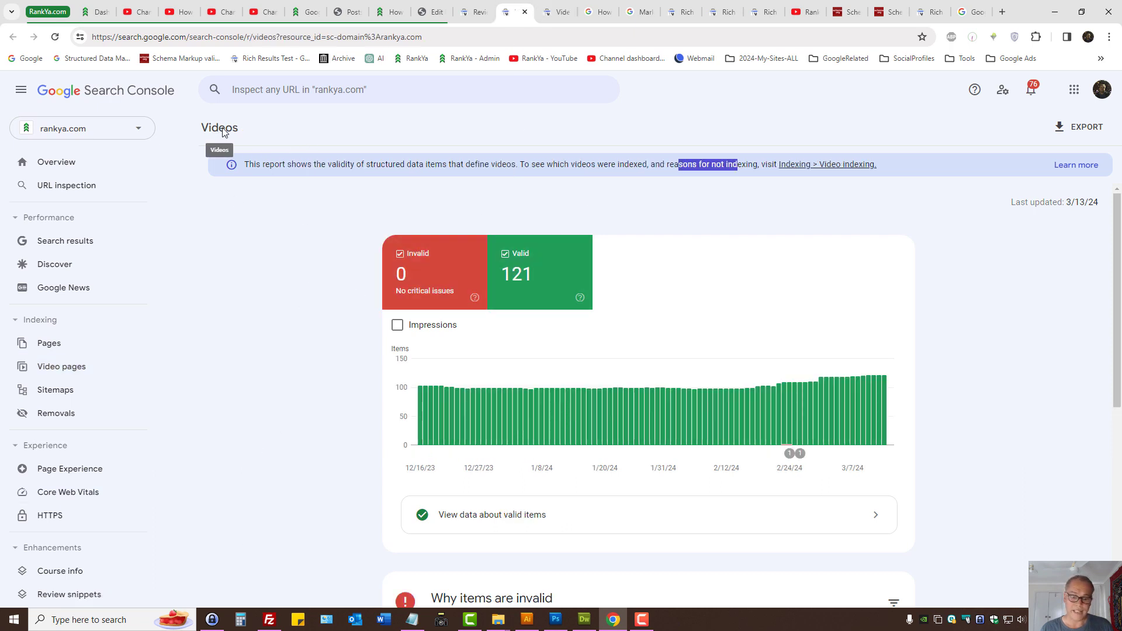
mouse_move(184, 427)
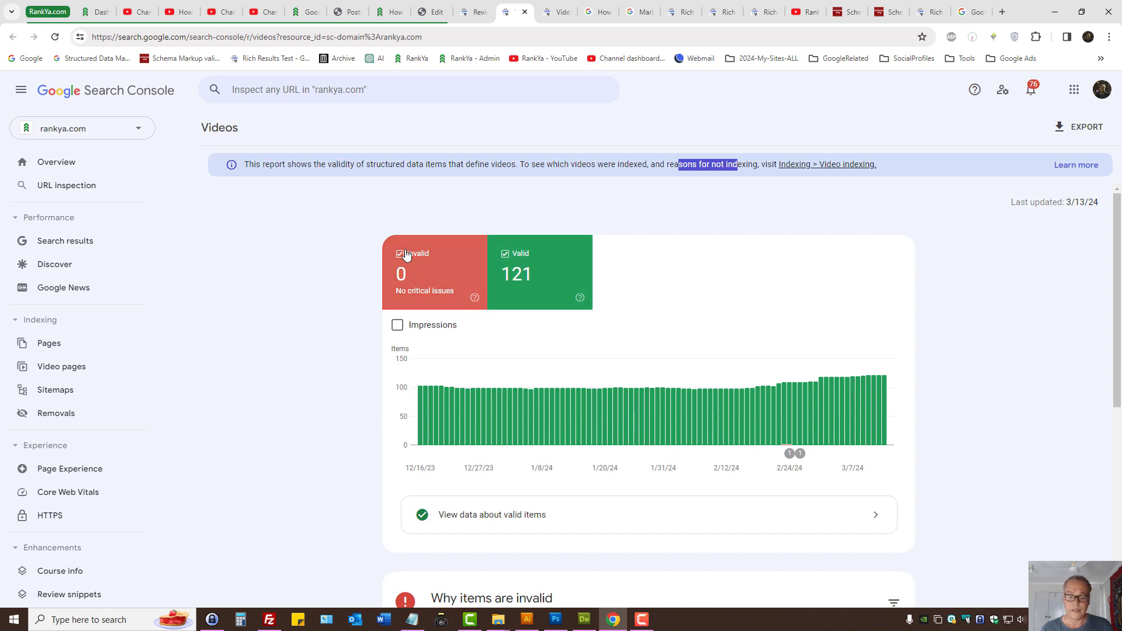
- Scroll the Videos report and open the valid items drilldown listing example RankYa URLs
scroll(down, 3)
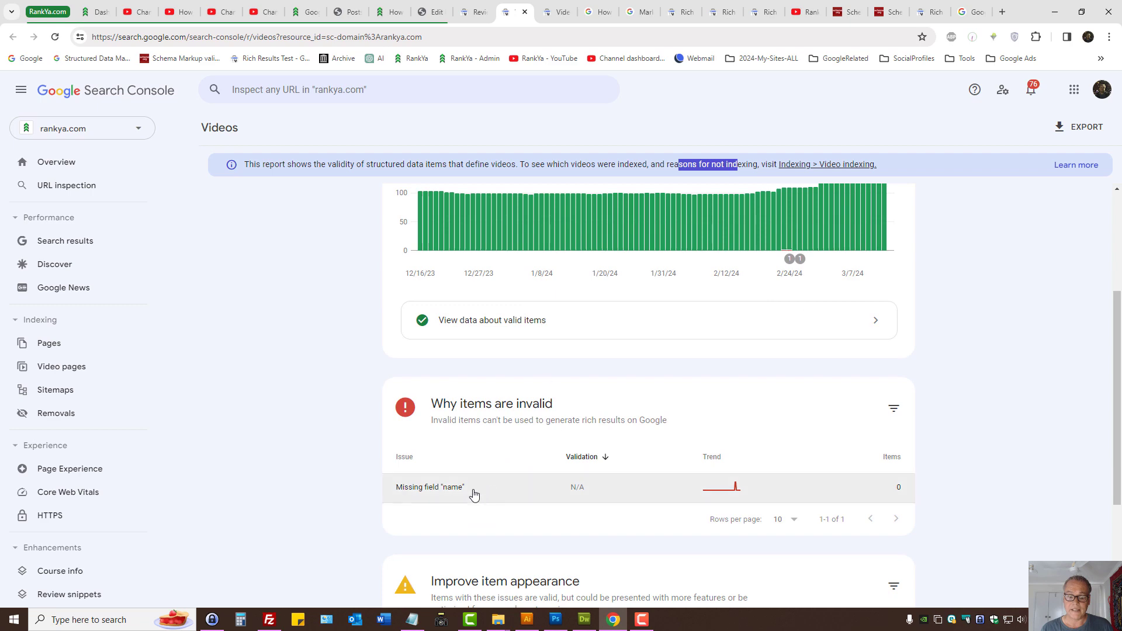
scroll(up, 3)
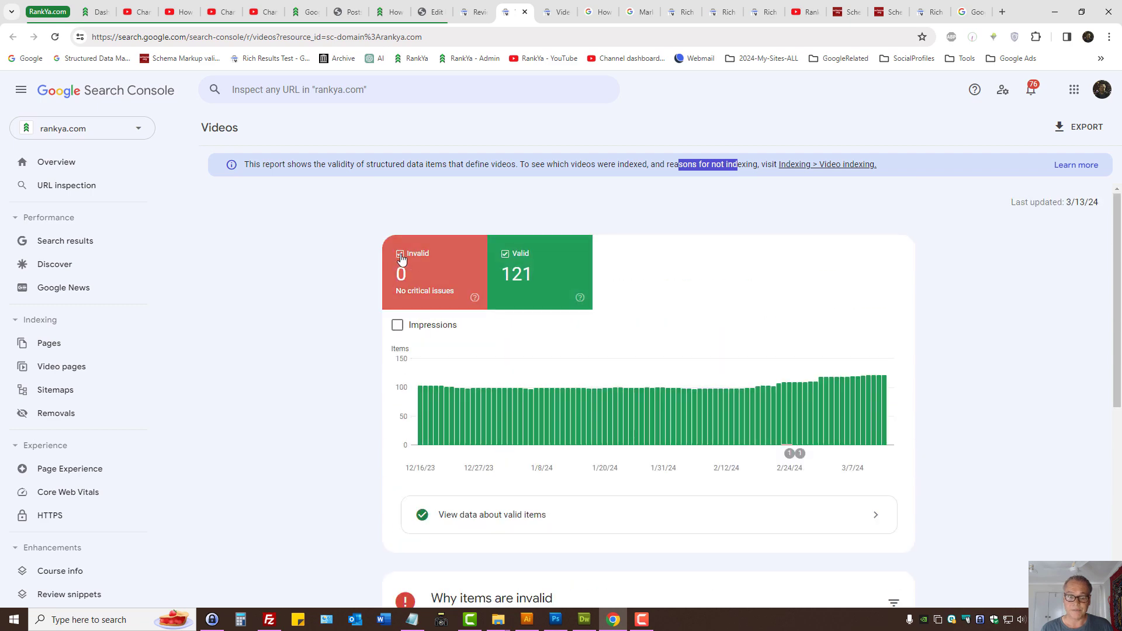
scroll(down, 3)
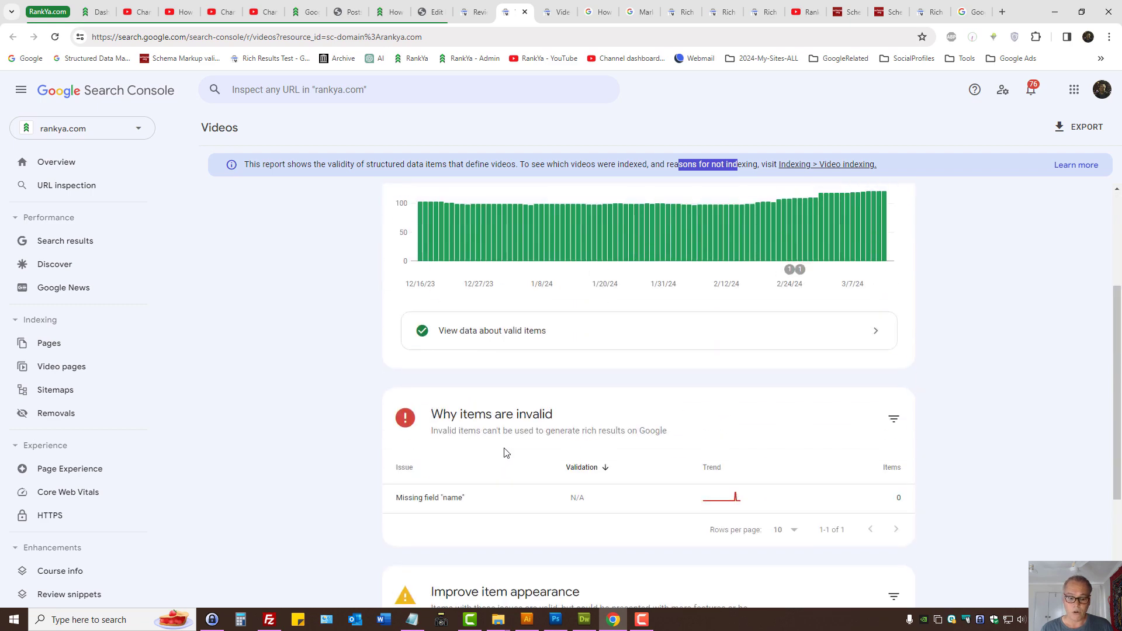
scroll(up, 3)
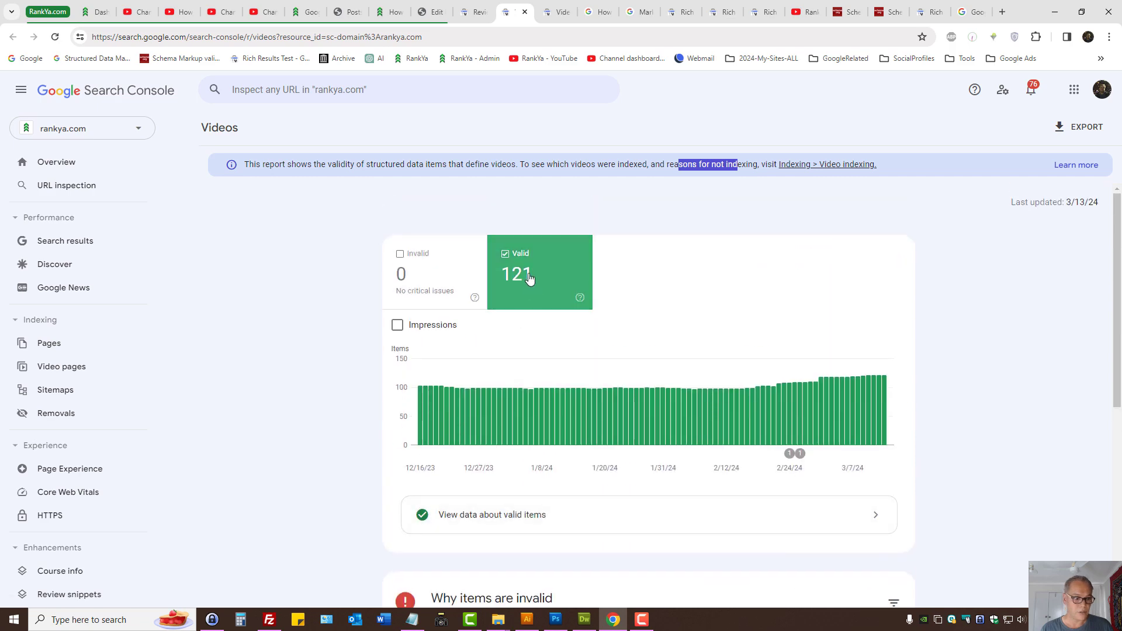
mouse_move(406, 344)
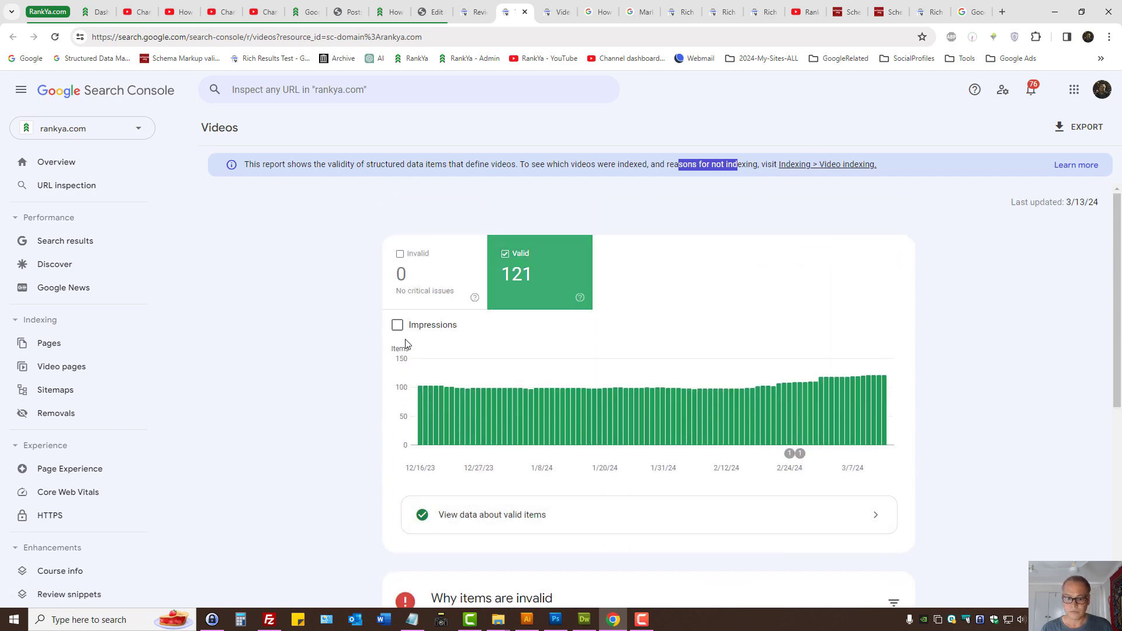
click(492, 513)
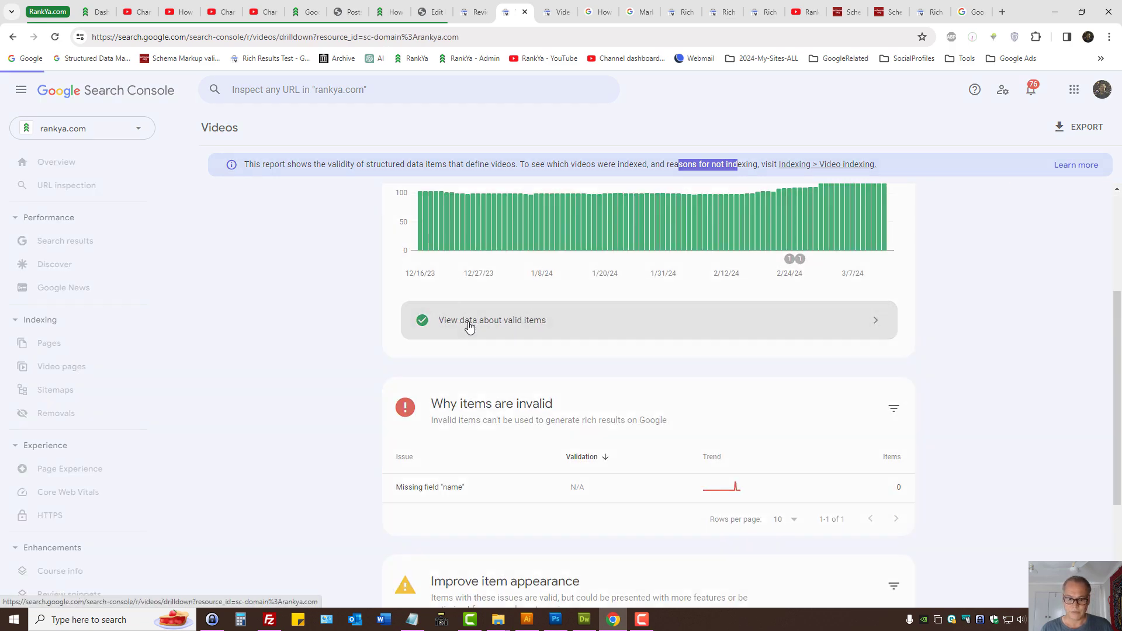
click(492, 319)
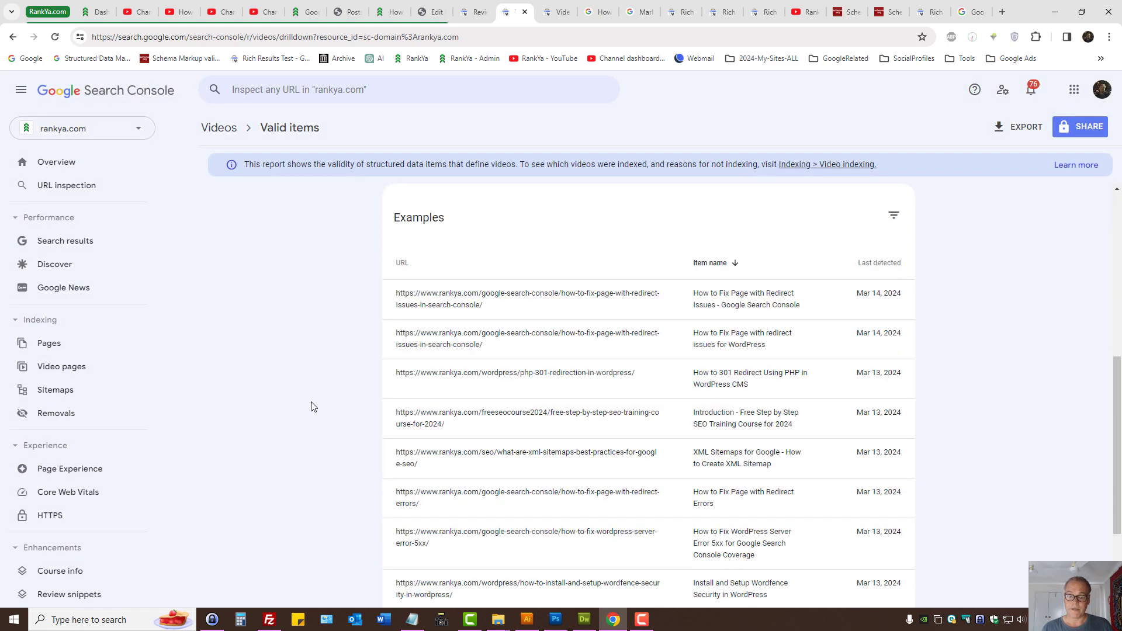
- Clear the post title highlight and return to the video page indexing report
scroll(up, 3)
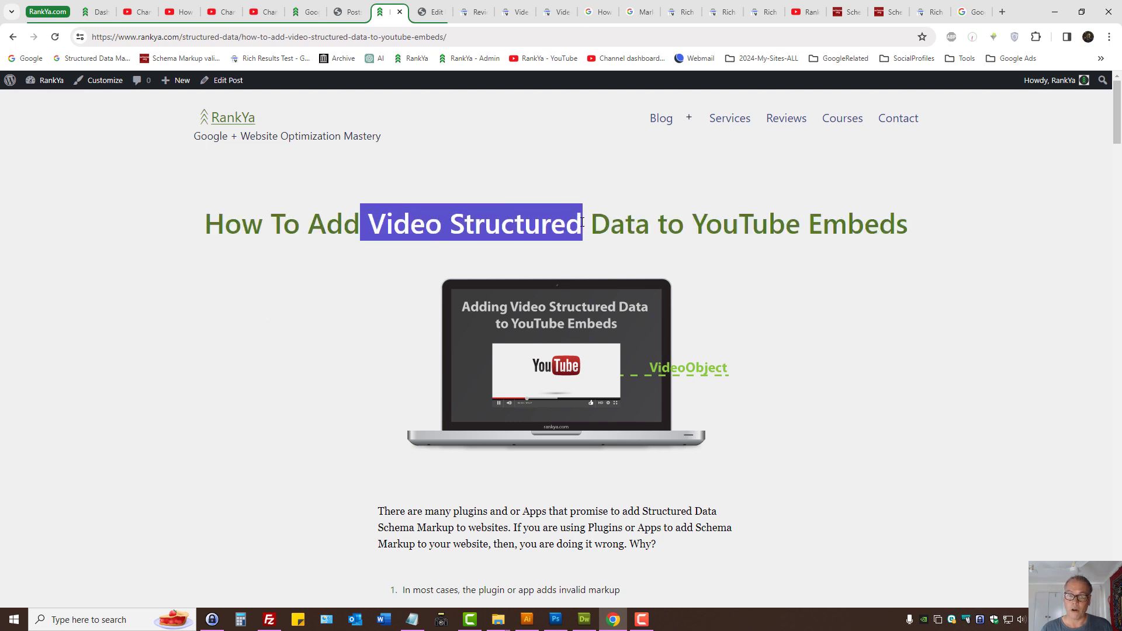
click(442, 198)
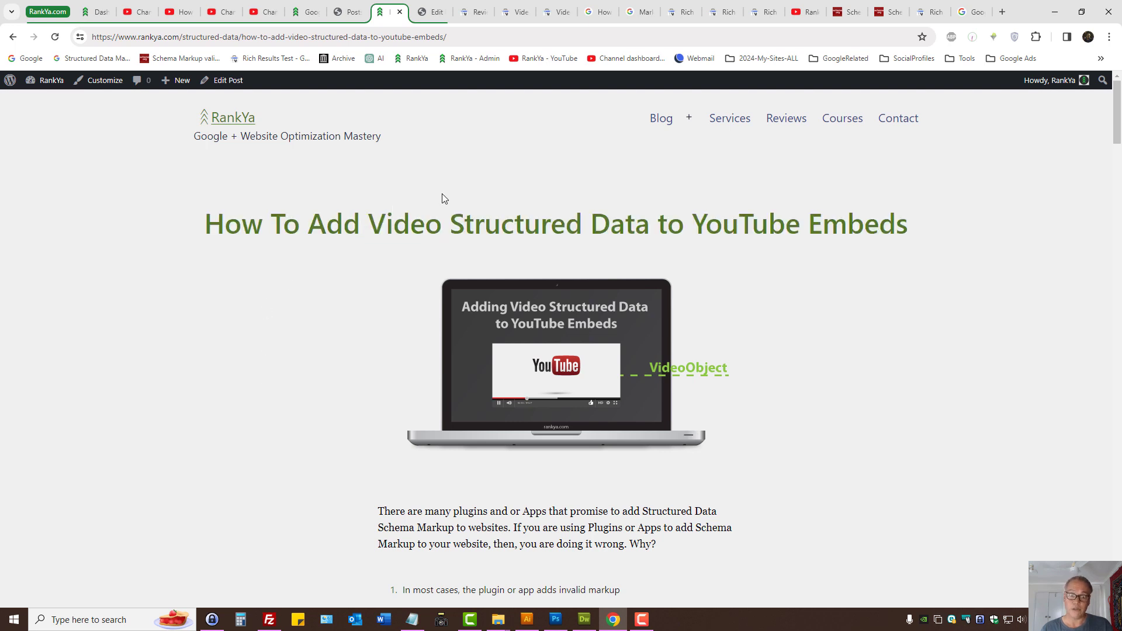
mouse_move(557, 11)
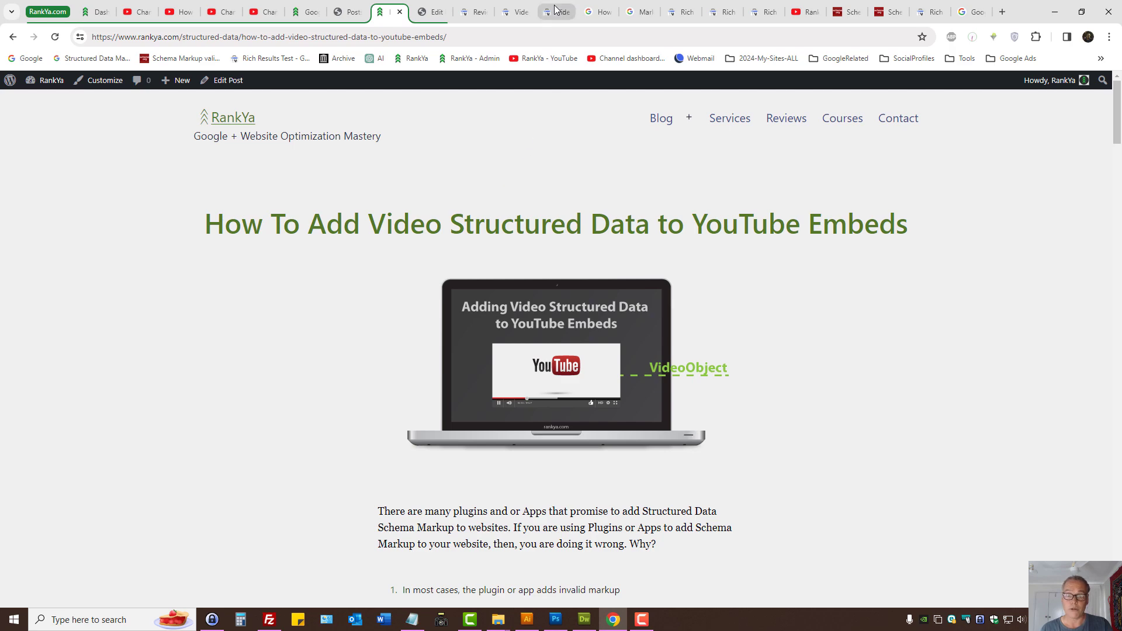
click(554, 12)
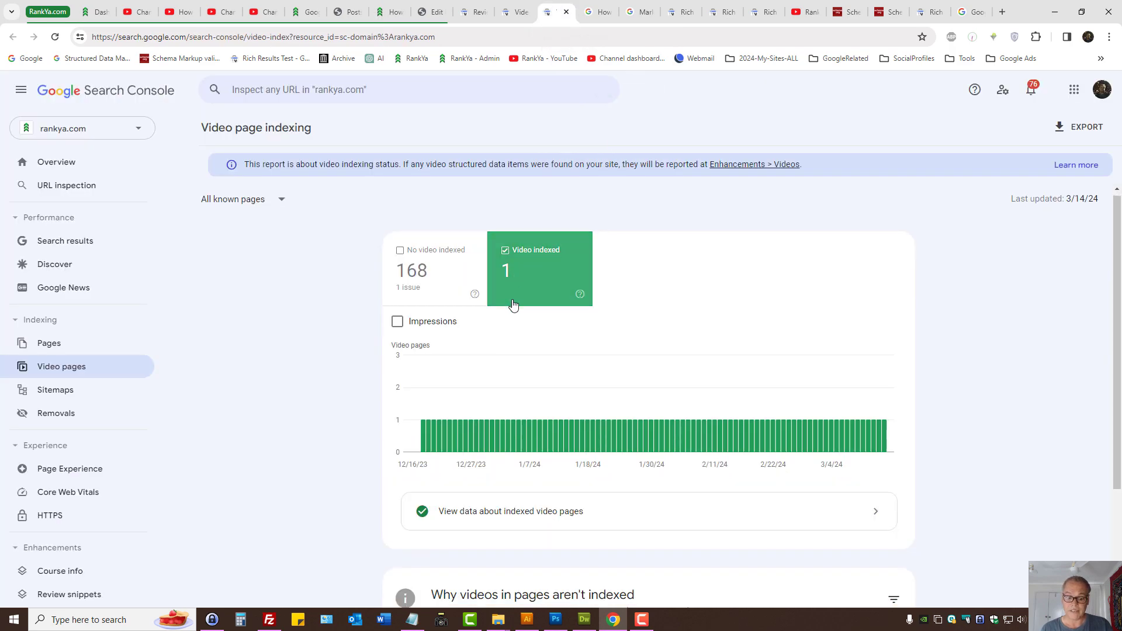
- Scroll the valid items list, then return to the 'video not main content' indexing report
scroll(down, 3)
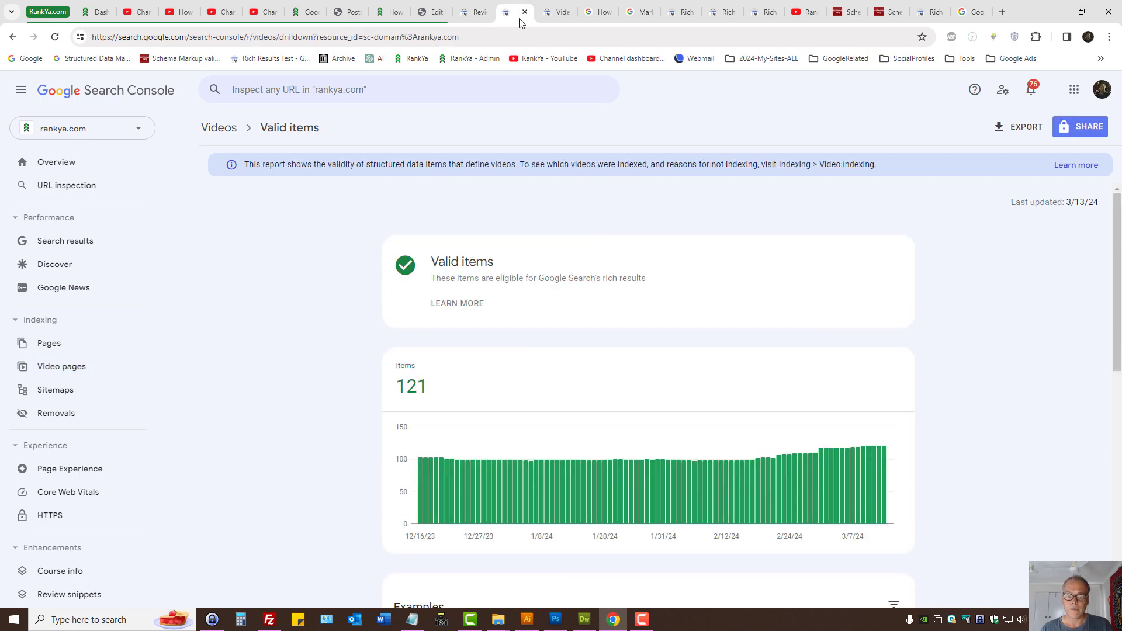
mouse_move(511, 179)
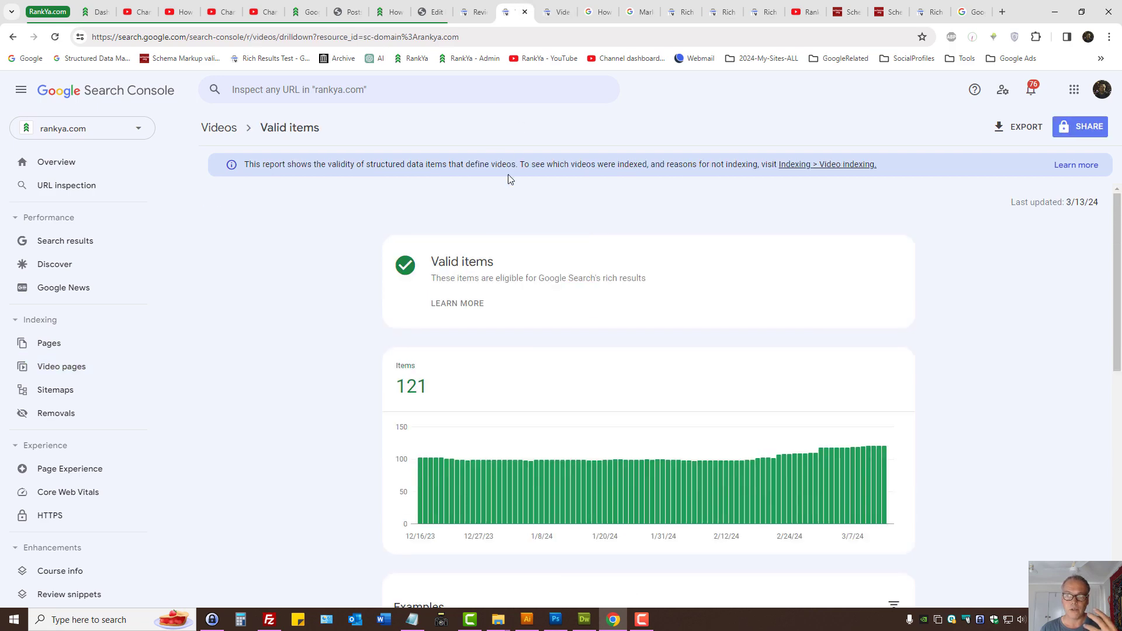
scroll(down, 3)
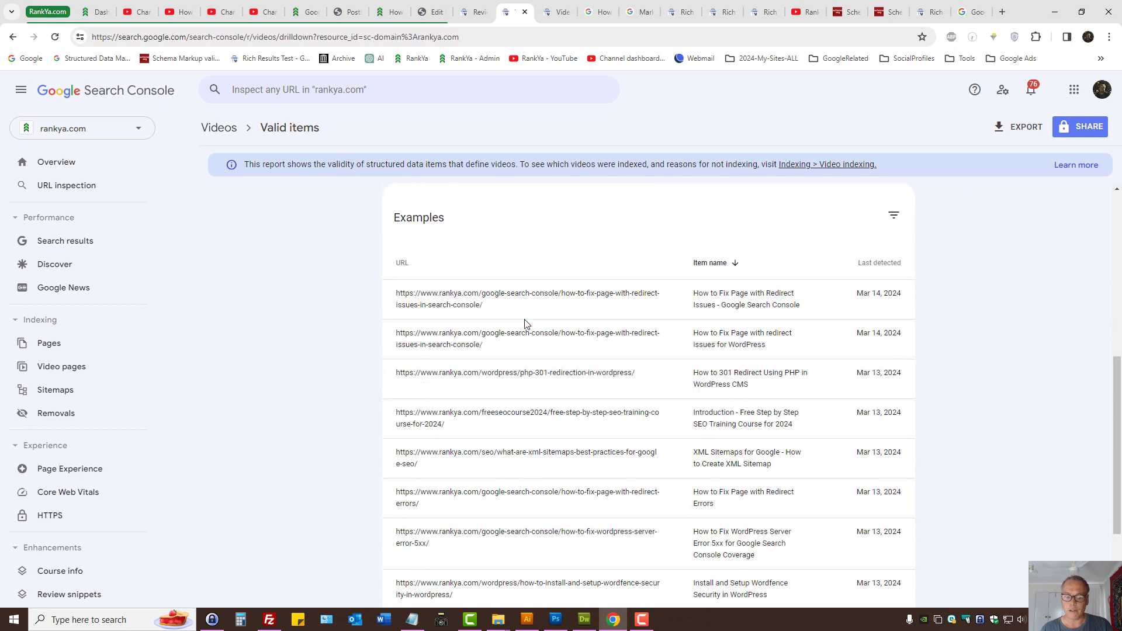
scroll(up, 3)
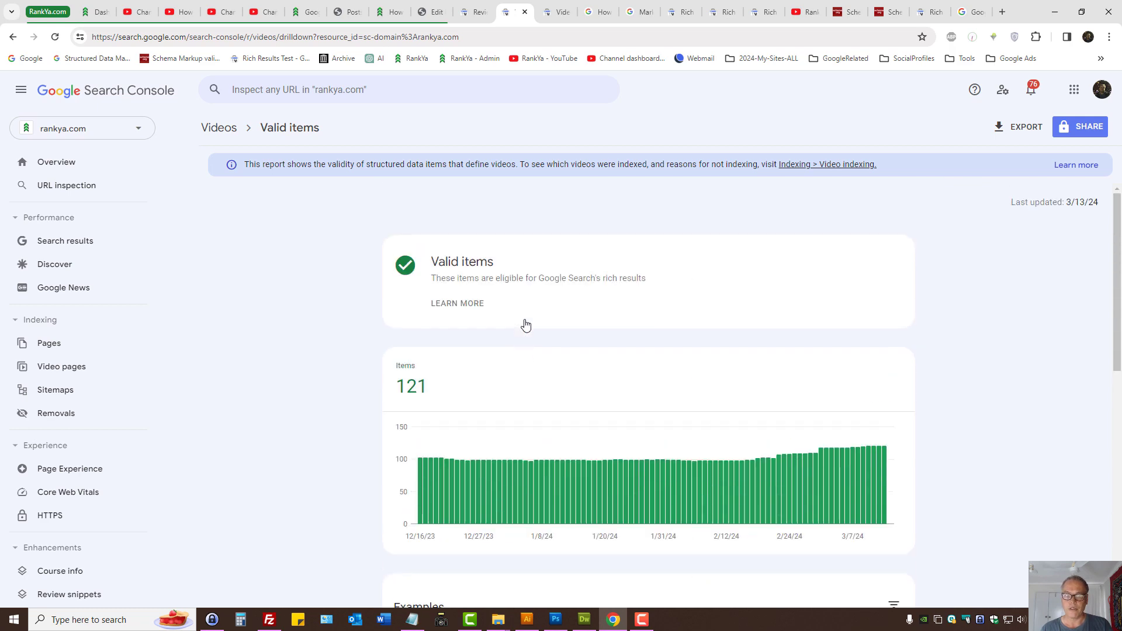
mouse_move(484, 263)
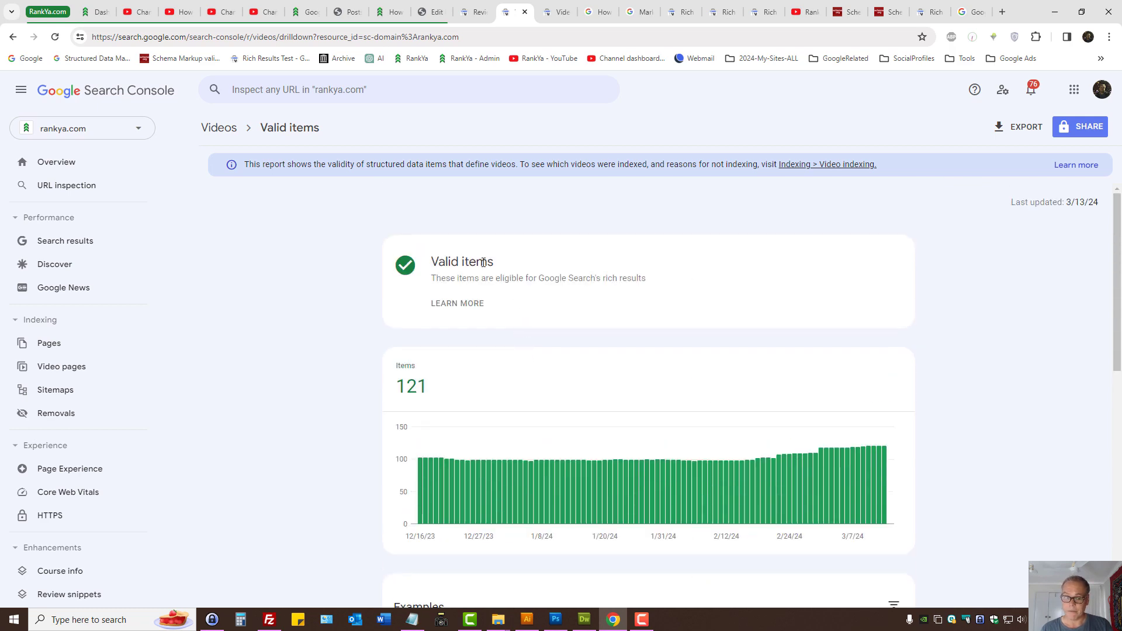
mouse_move(458, 238)
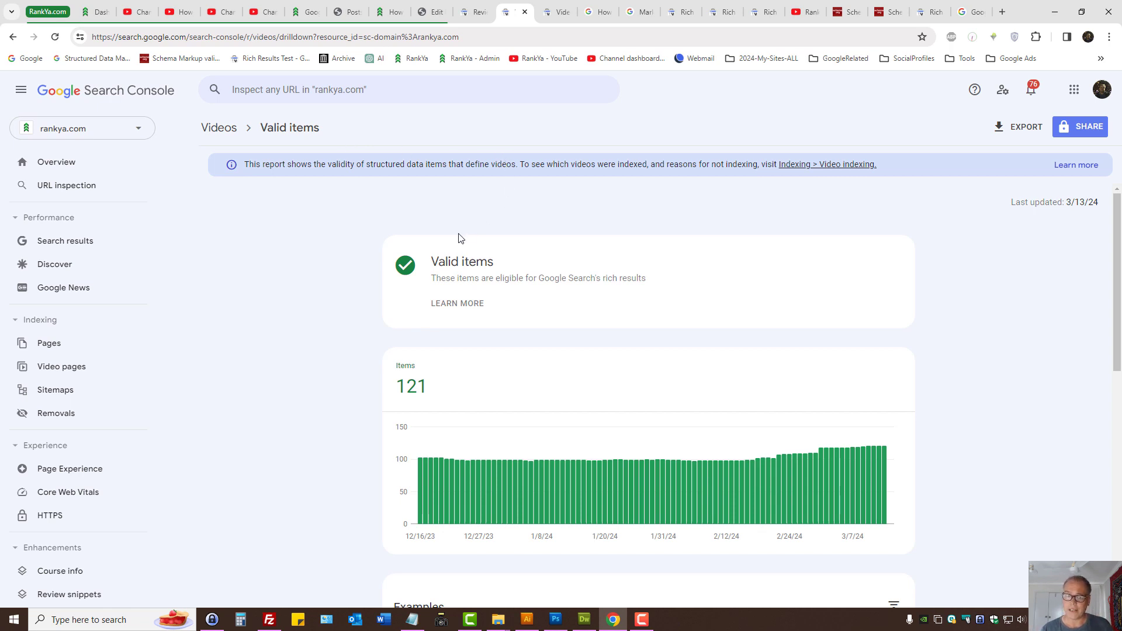
mouse_move(471, 232)
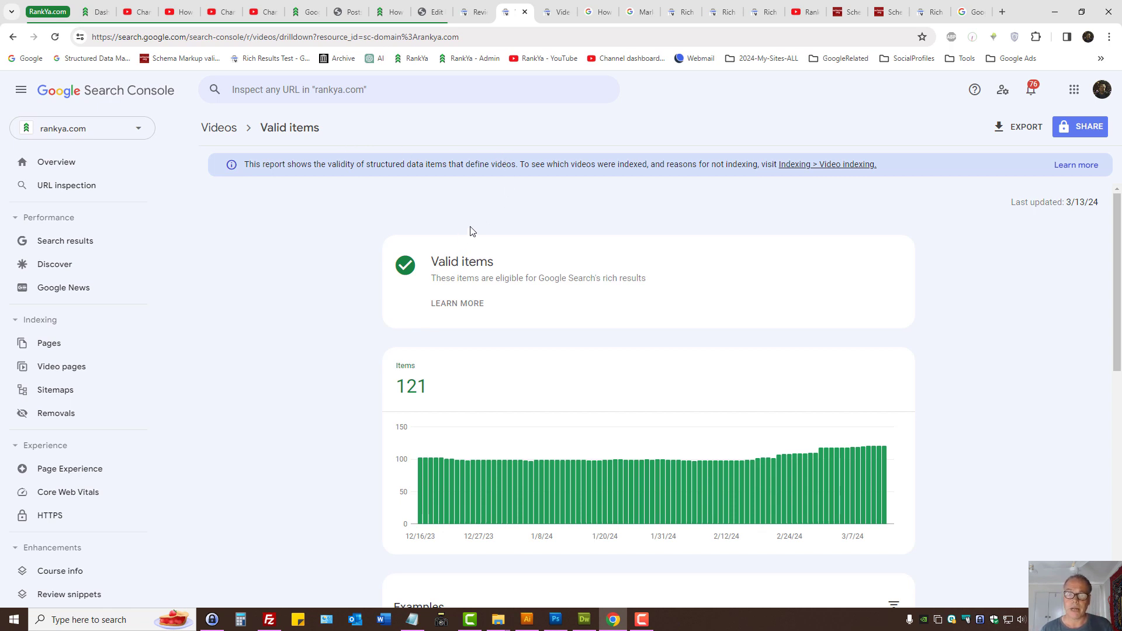
click(61, 367)
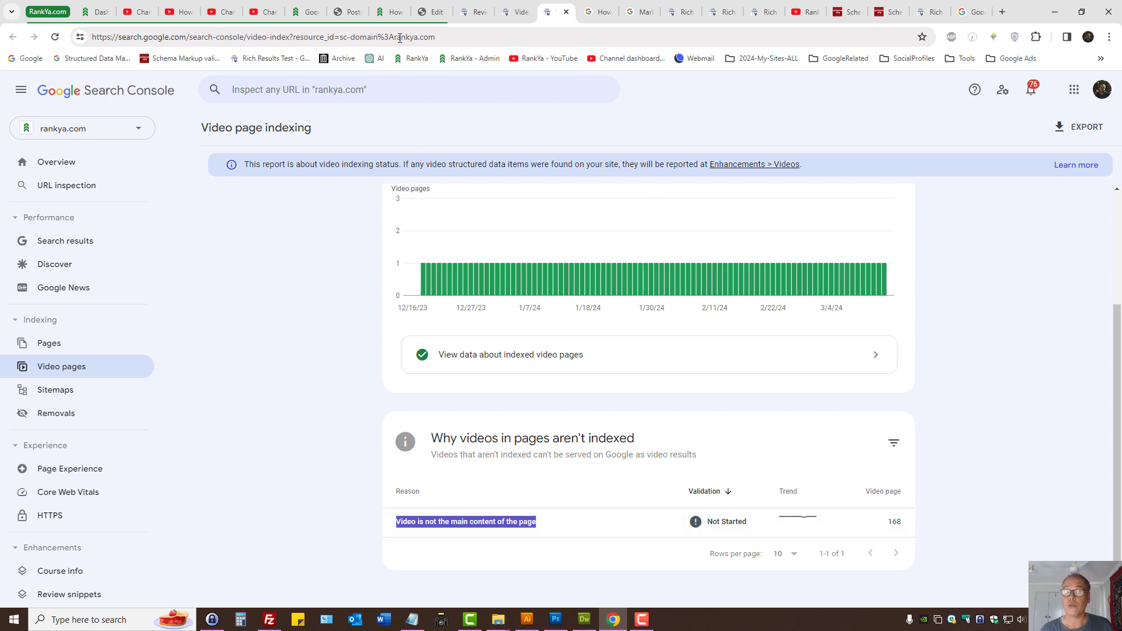
mouse_move(559, 164)
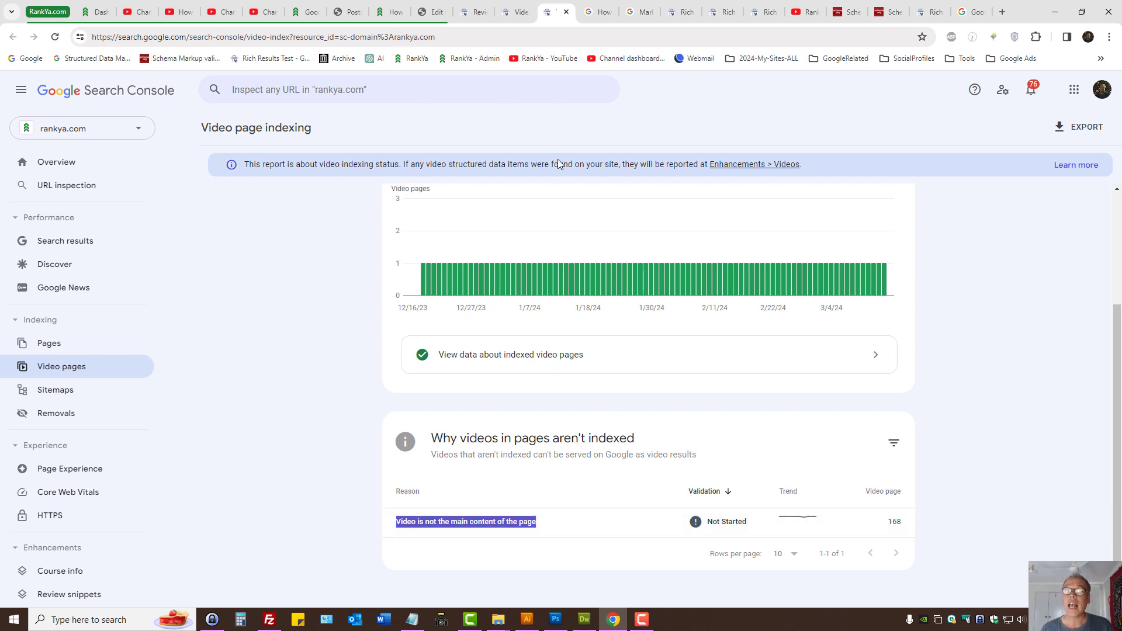
mouse_move(350, 67)
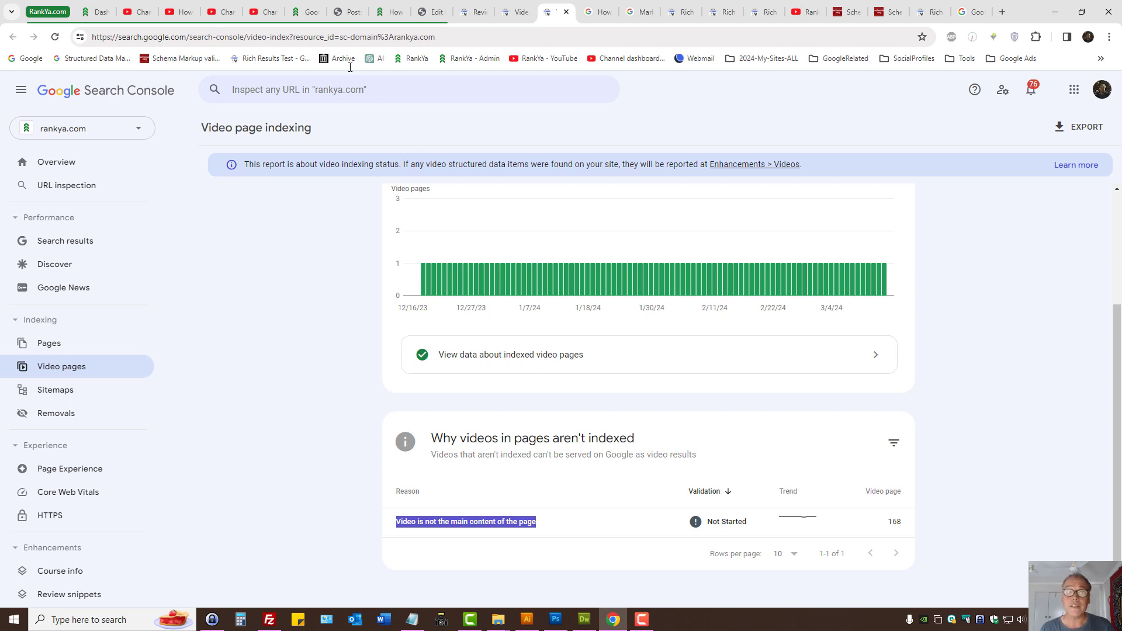
- Bring up the RankYa 'How To Add Video Structured Data to YouTube Embeds' tab
click(390, 11)
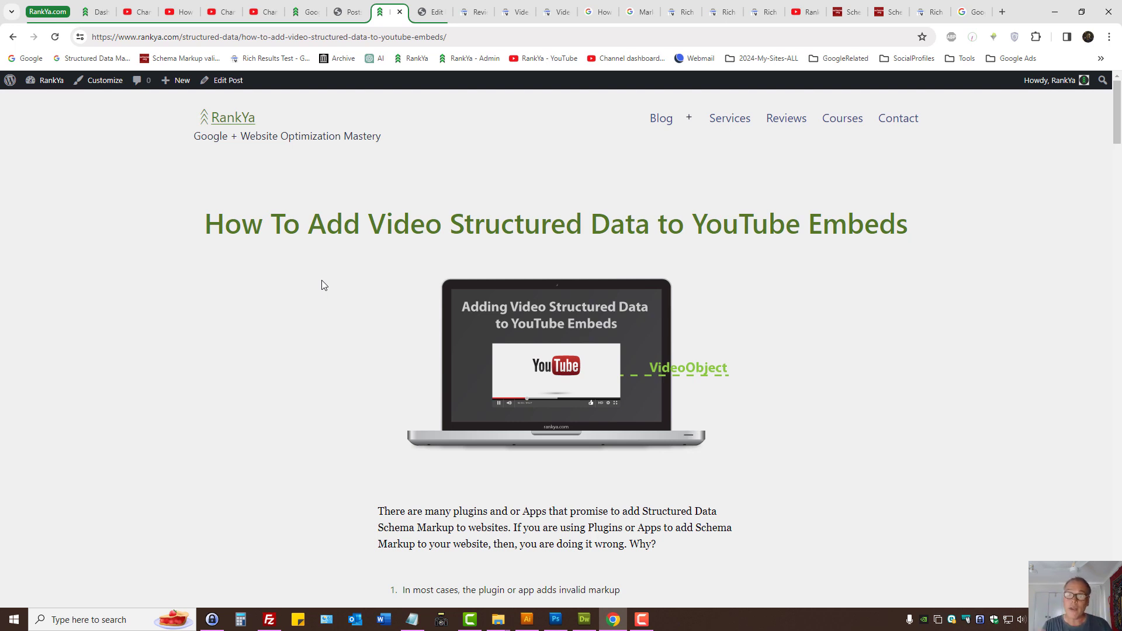
mouse_move(769, 78)
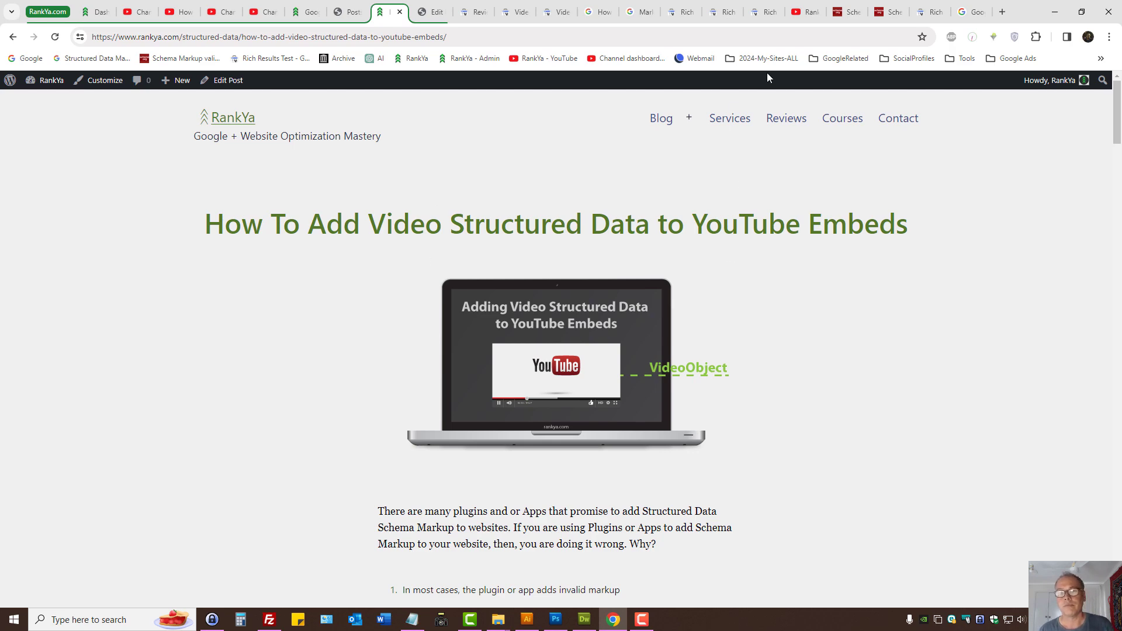